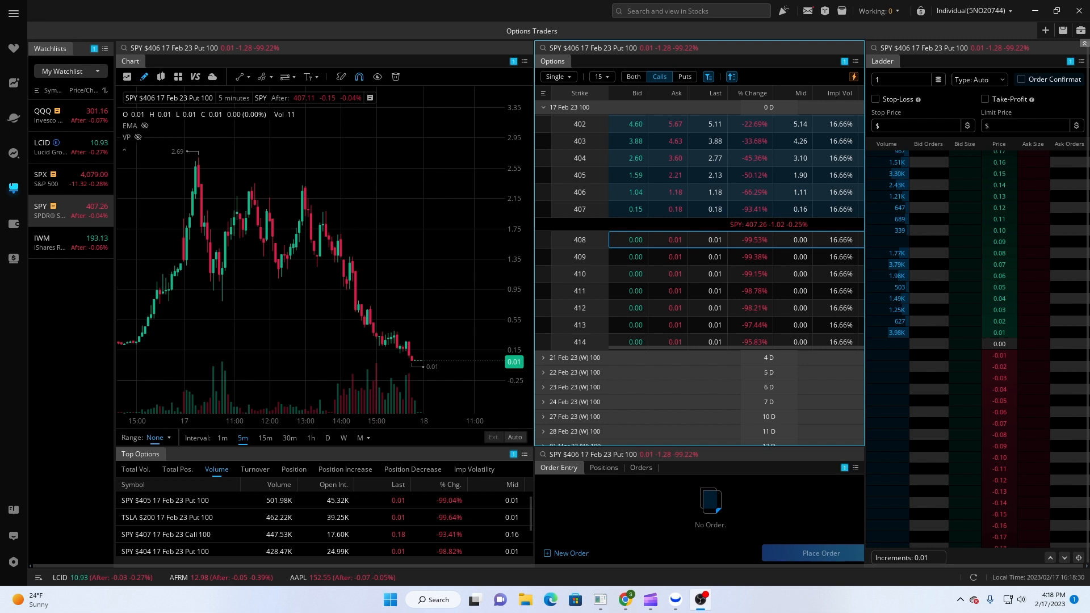
pyautogui.moveTo(651, 467)
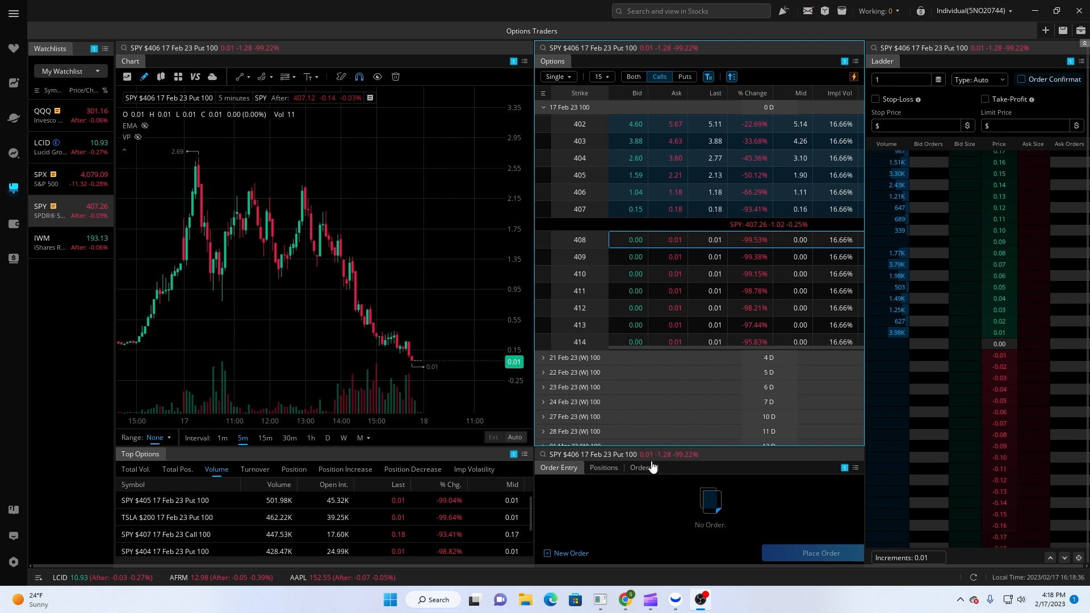
pyautogui.moveTo(966, 241)
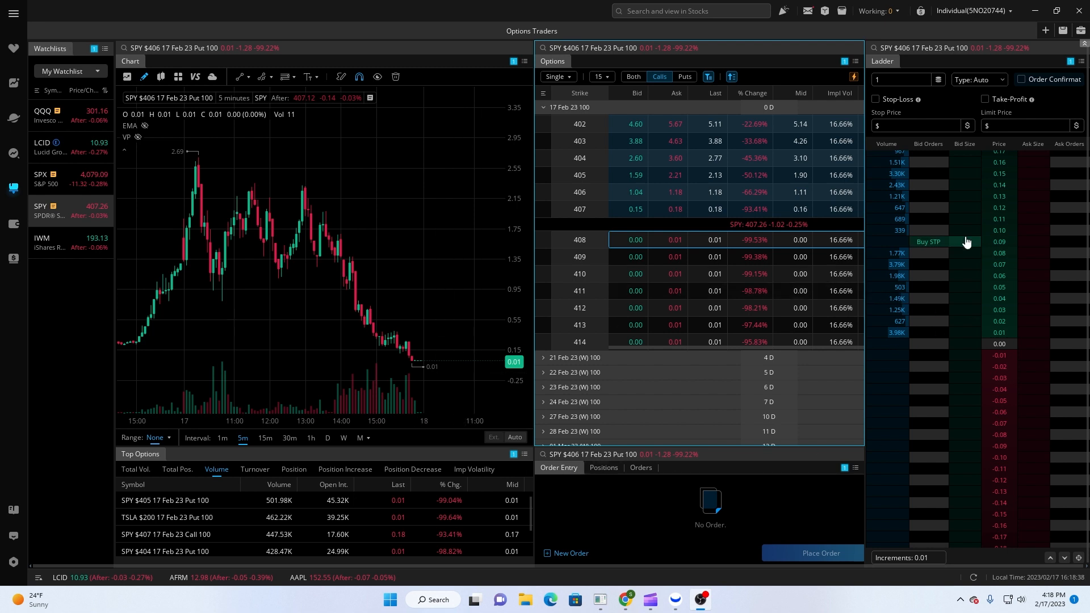
pyautogui.moveTo(297, 323)
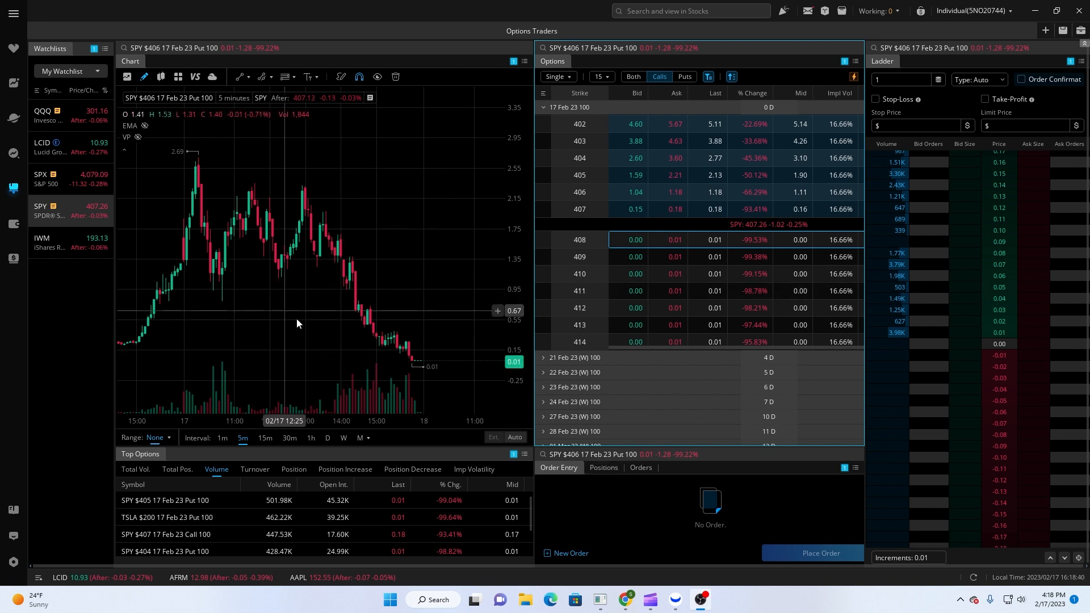
pyautogui.moveTo(301, 299)
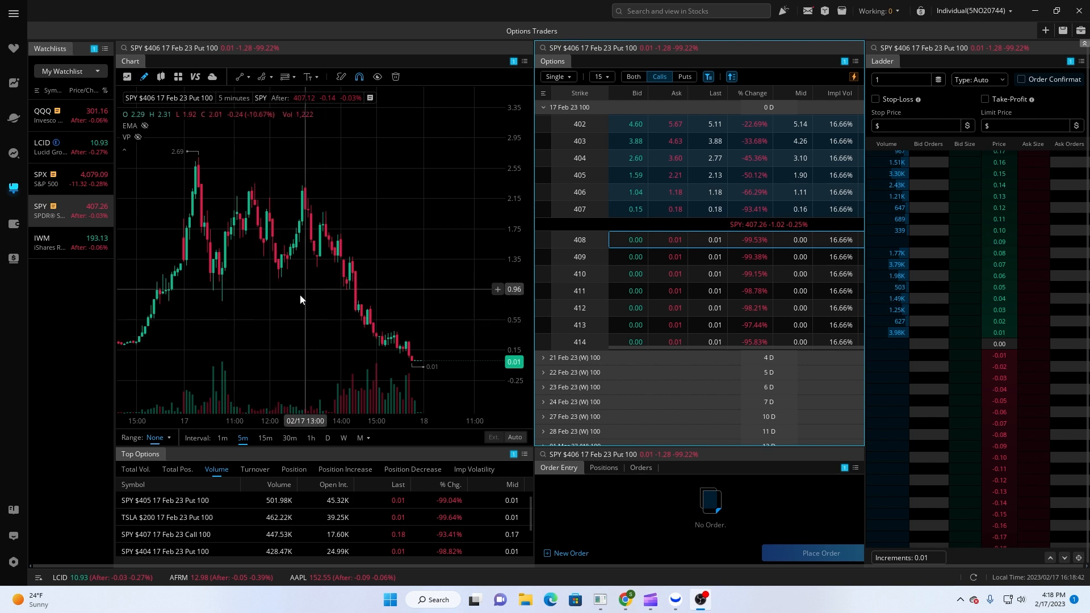
pyautogui.moveTo(302, 328)
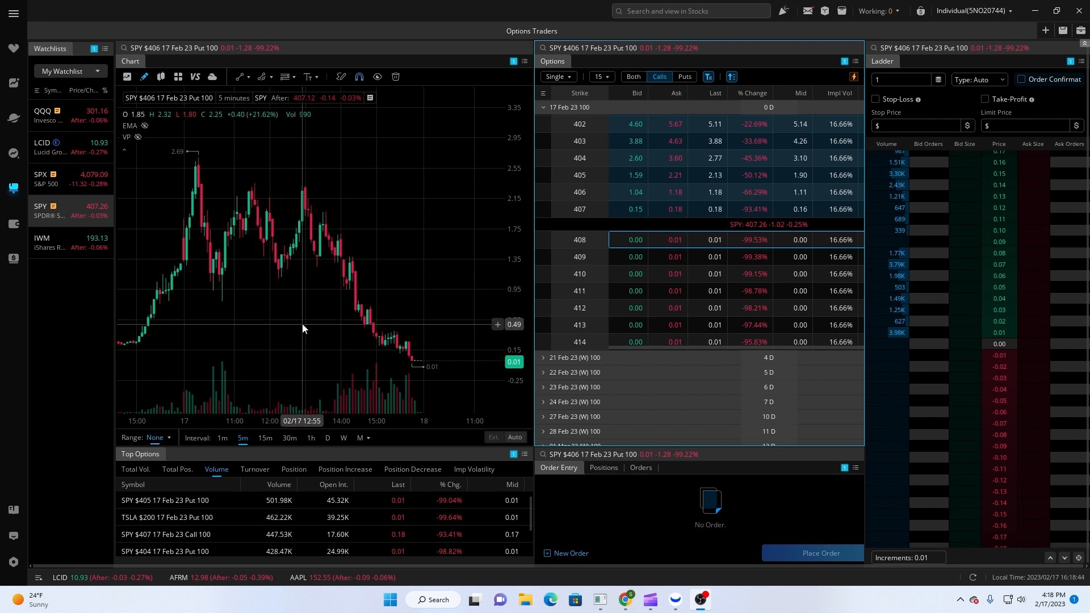
pyautogui.moveTo(172, 285)
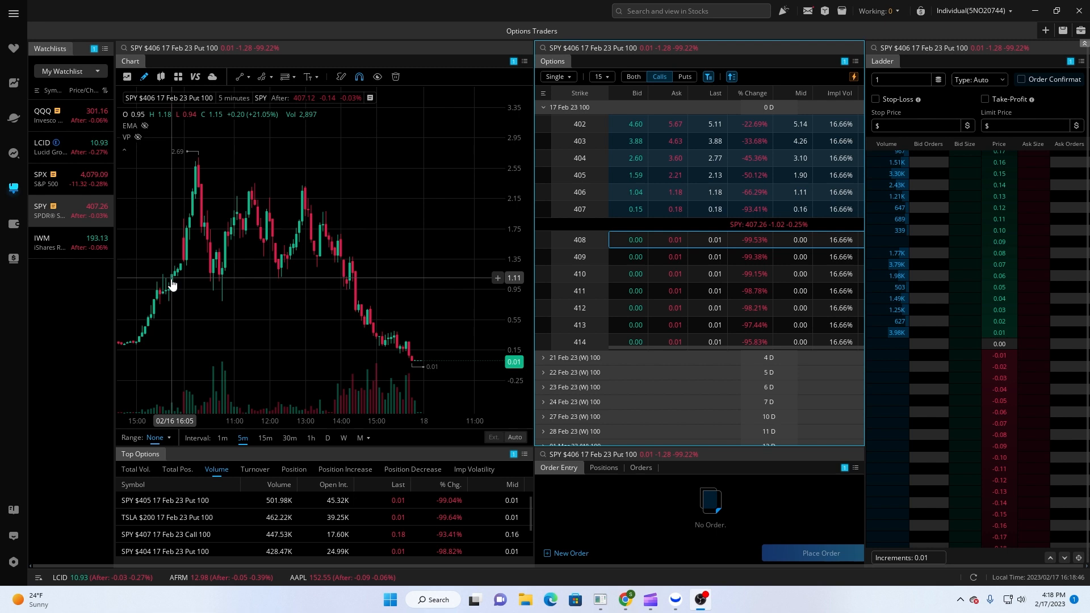
pyautogui.moveTo(320, 361)
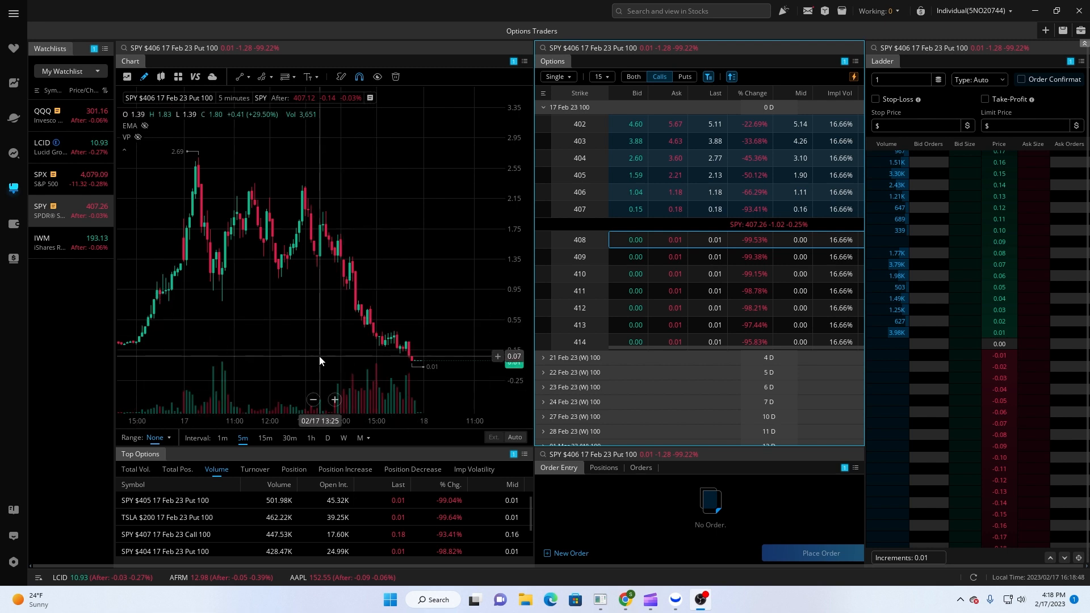
pyautogui.moveTo(374, 346)
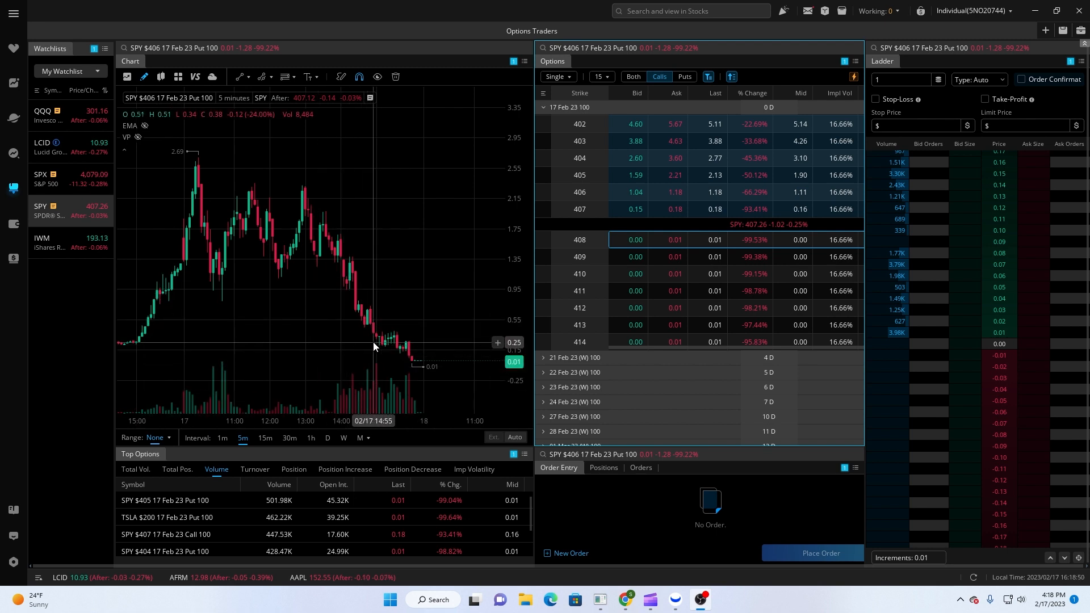
pyautogui.moveTo(372, 300)
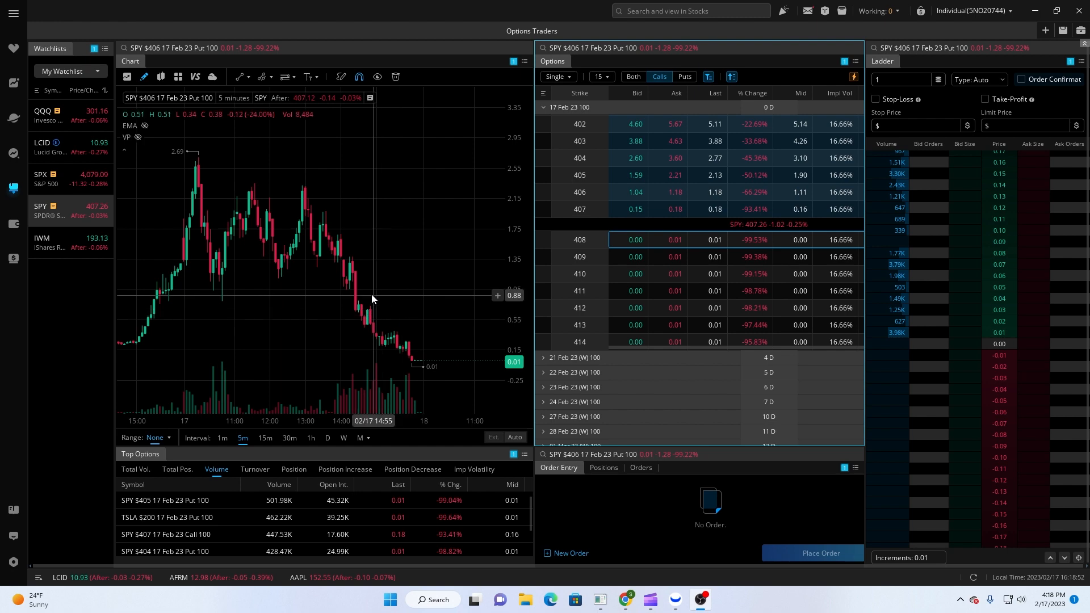
pyautogui.moveTo(1045, 31)
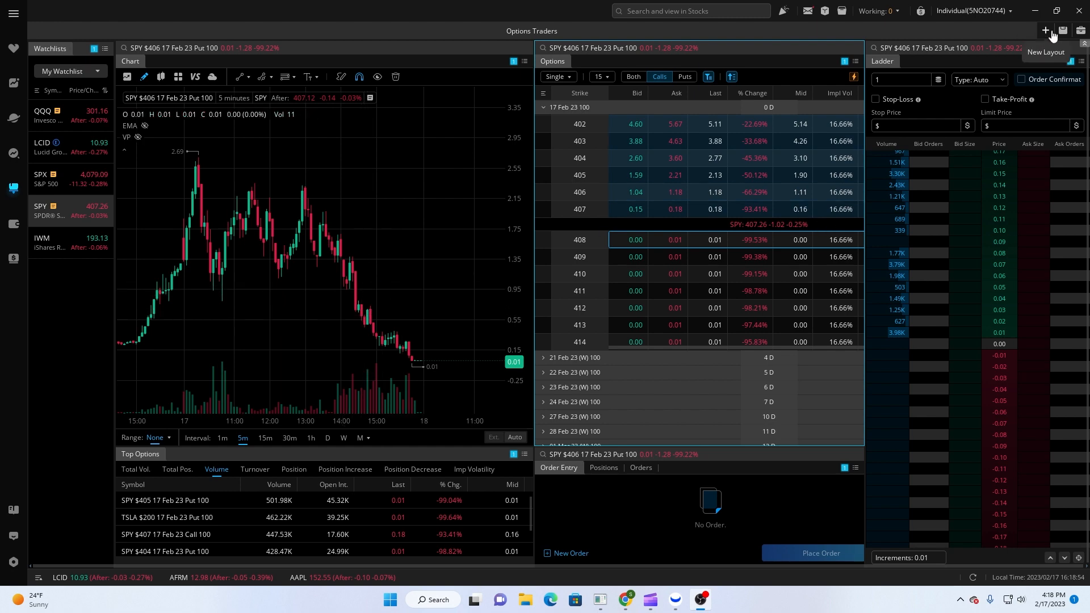
# Create a blank layout and add Chart, Options and Price Ladder widgets.
pyautogui.click(1044, 31)
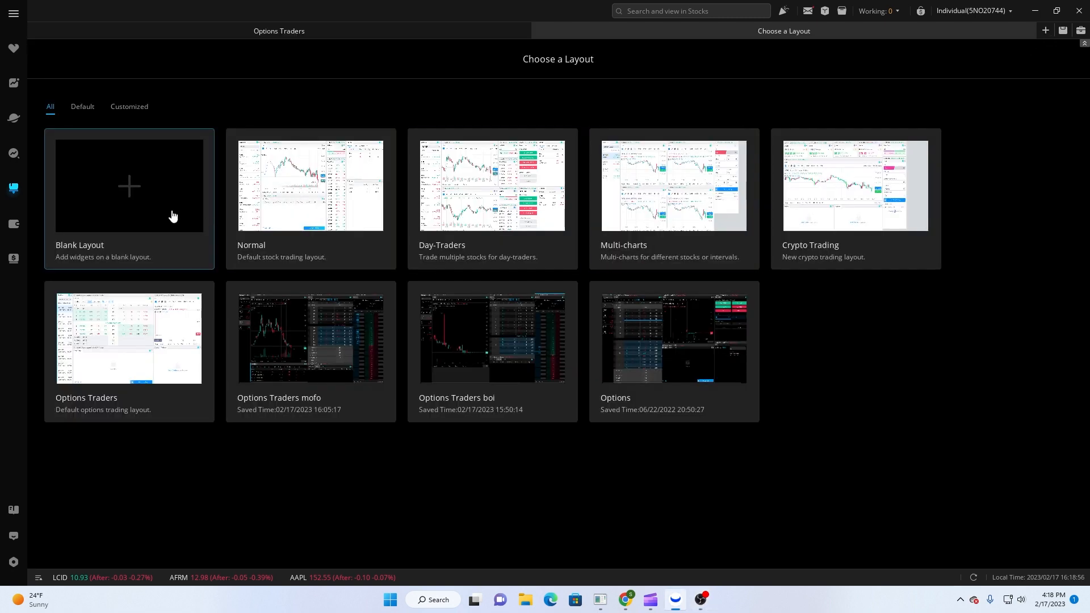
pyautogui.click(129, 186)
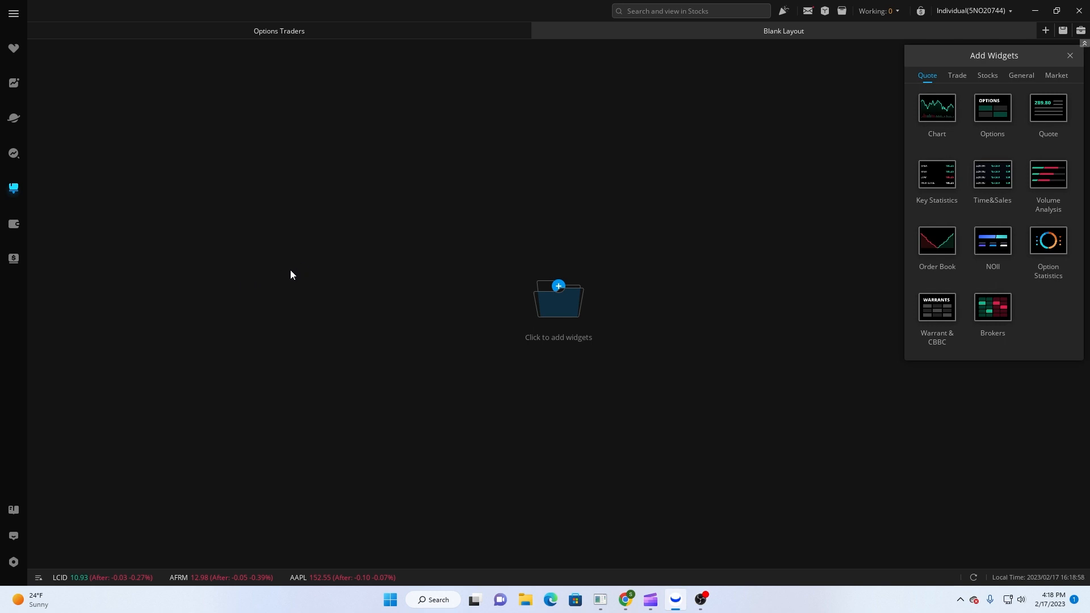
pyautogui.moveTo(313, 324)
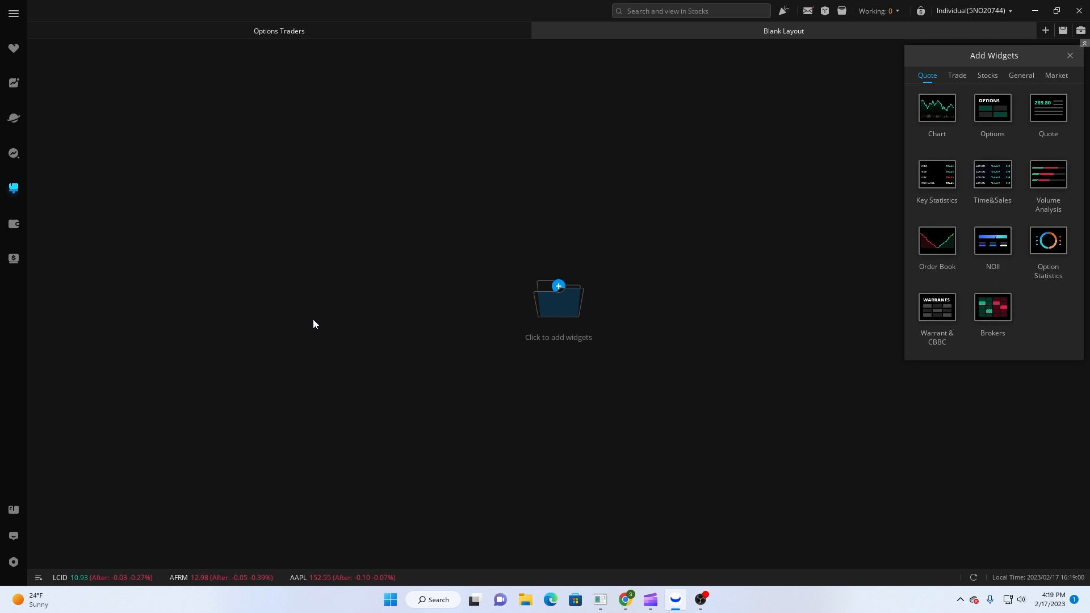
pyautogui.moveTo(526, 329)
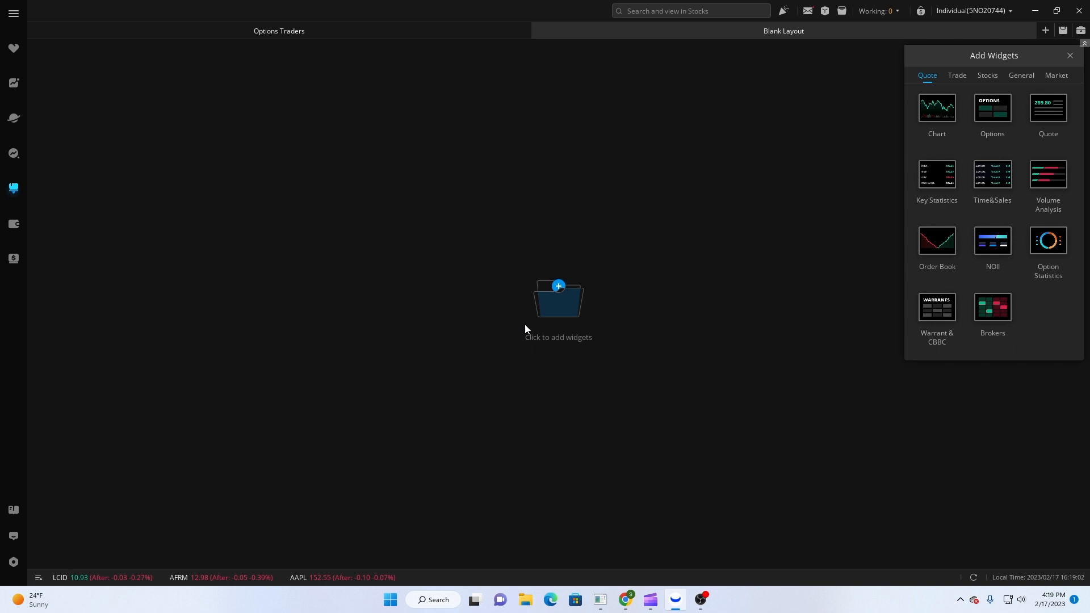
pyautogui.moveTo(937, 111)
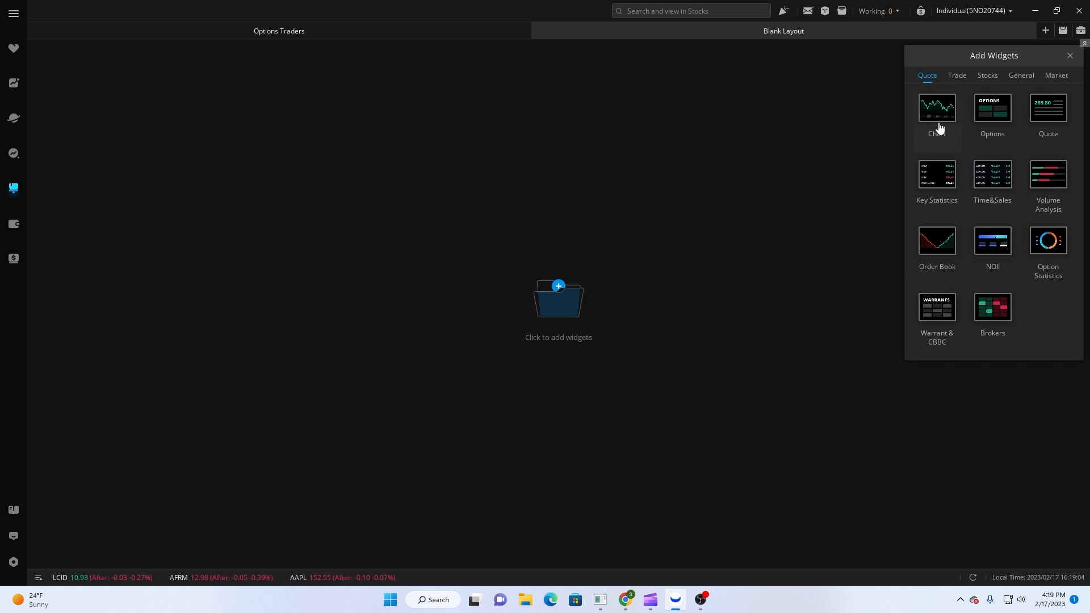
pyautogui.click(936, 108)
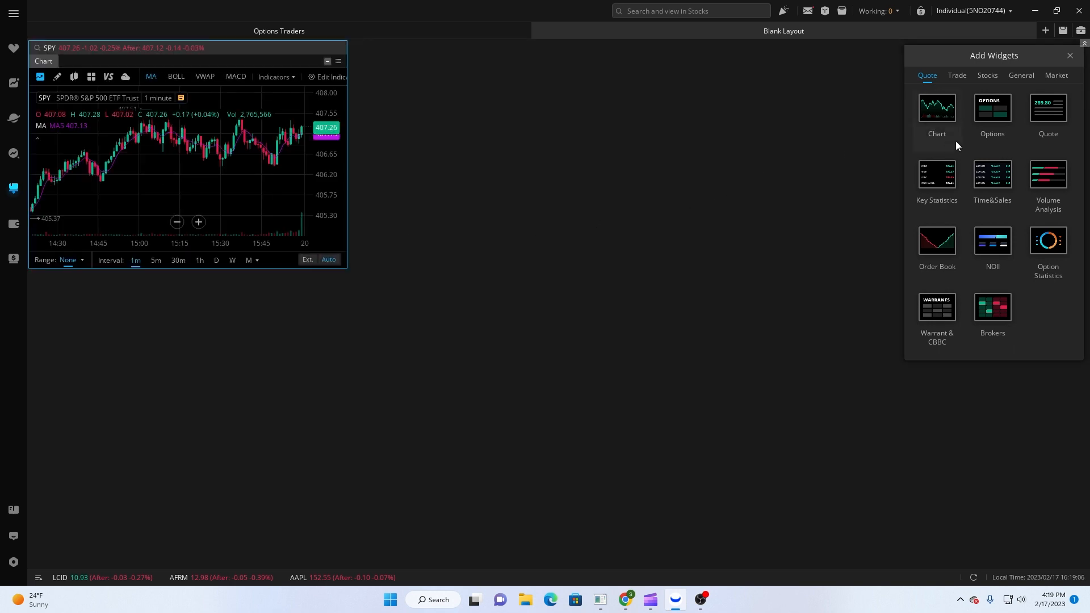
pyautogui.click(992, 112)
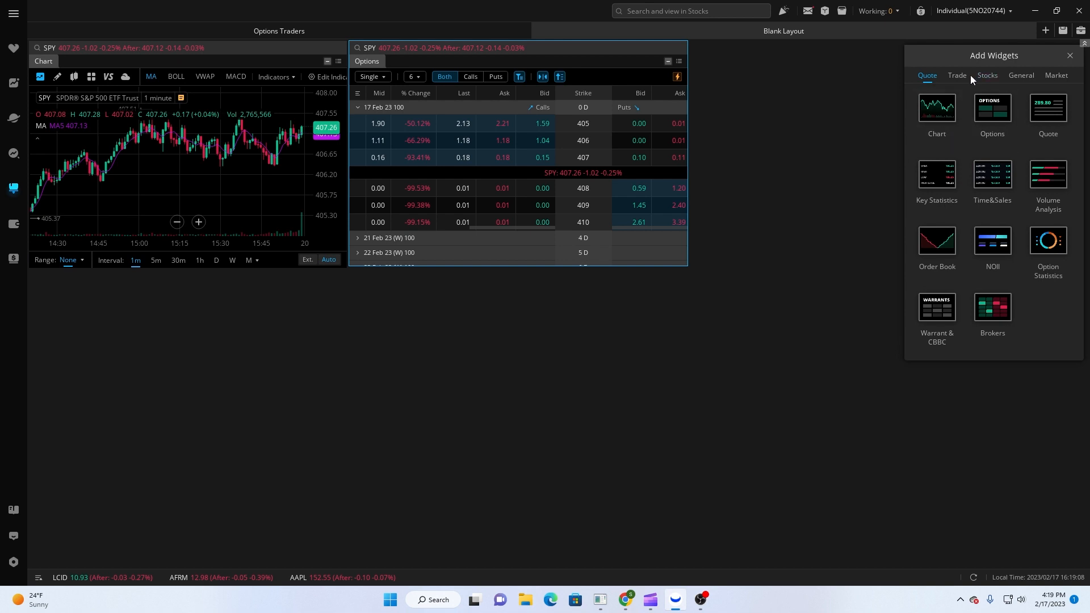
pyautogui.click(957, 75)
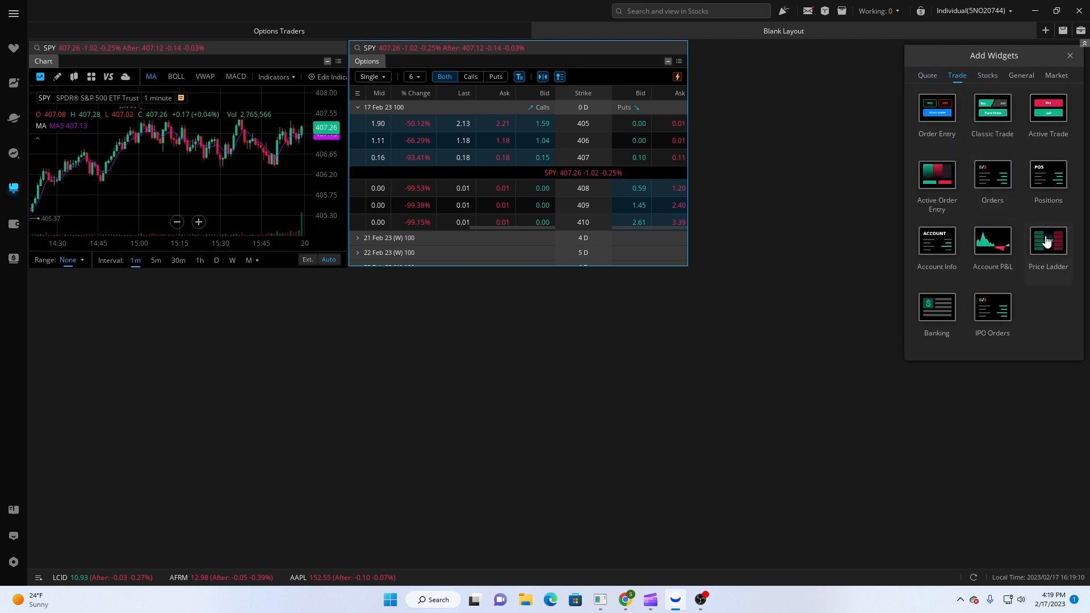
pyautogui.click(1048, 242)
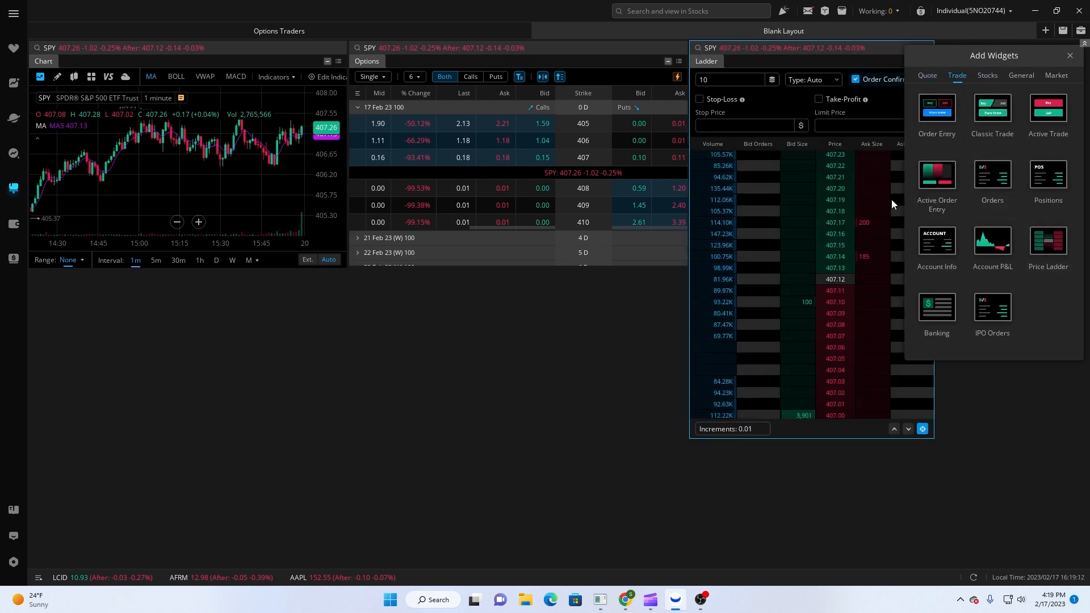
pyautogui.moveTo(965, 144)
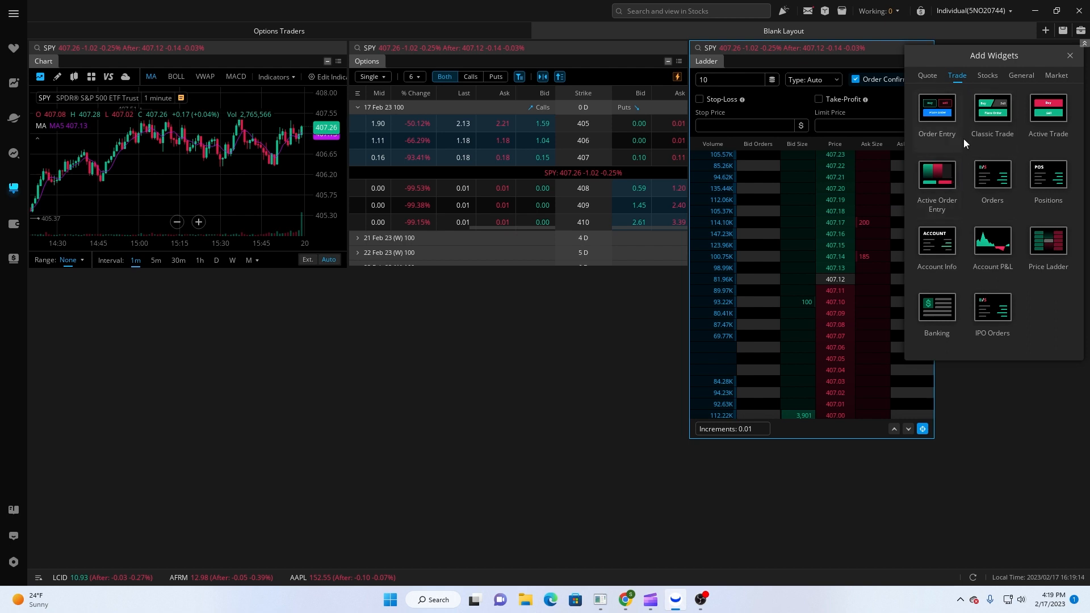
pyautogui.moveTo(1028, 165)
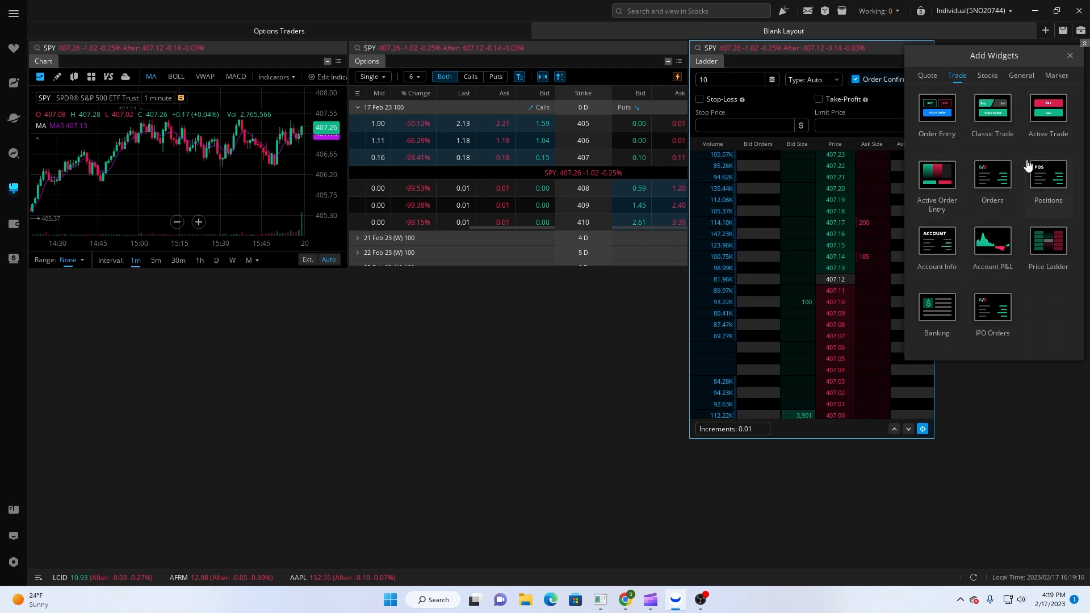
pyautogui.moveTo(936, 263)
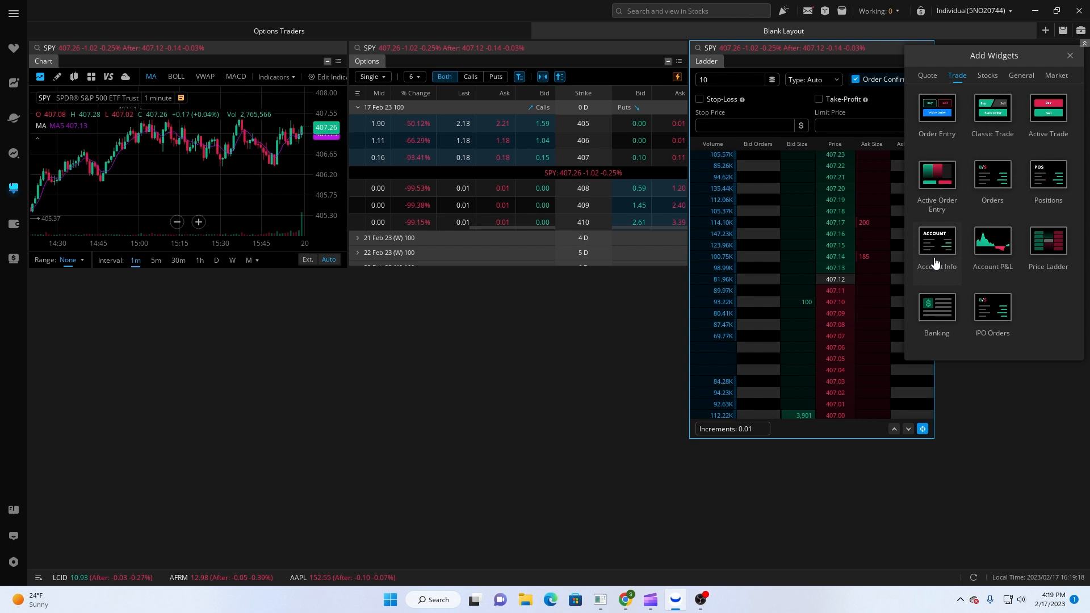
pyautogui.moveTo(992, 176)
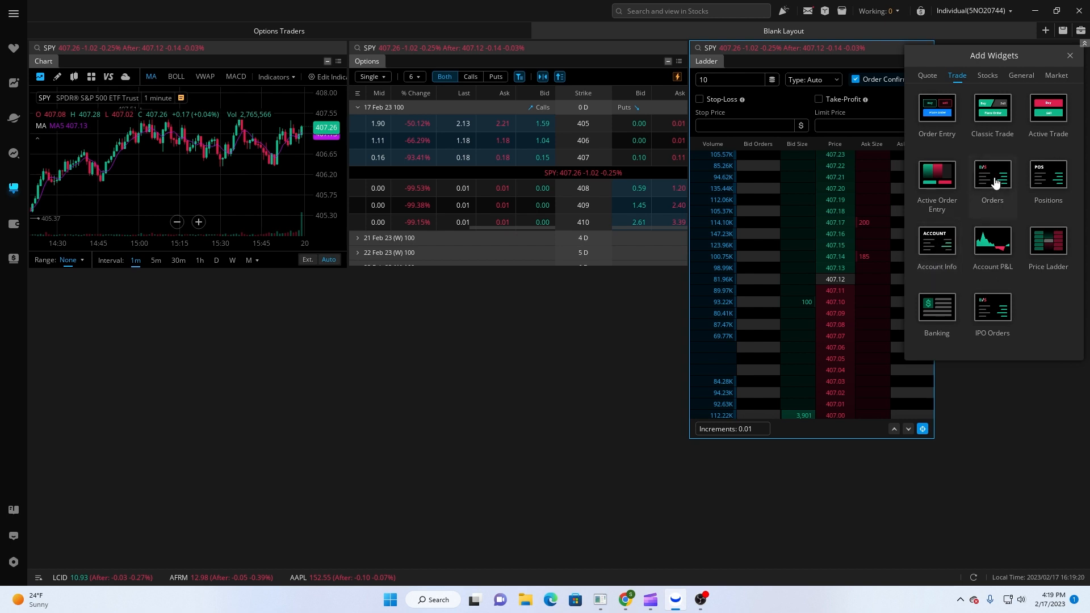
# Add Positions, Watchlist and Top Options widgets, ranking Top Options by volume.
pyautogui.click(1047, 177)
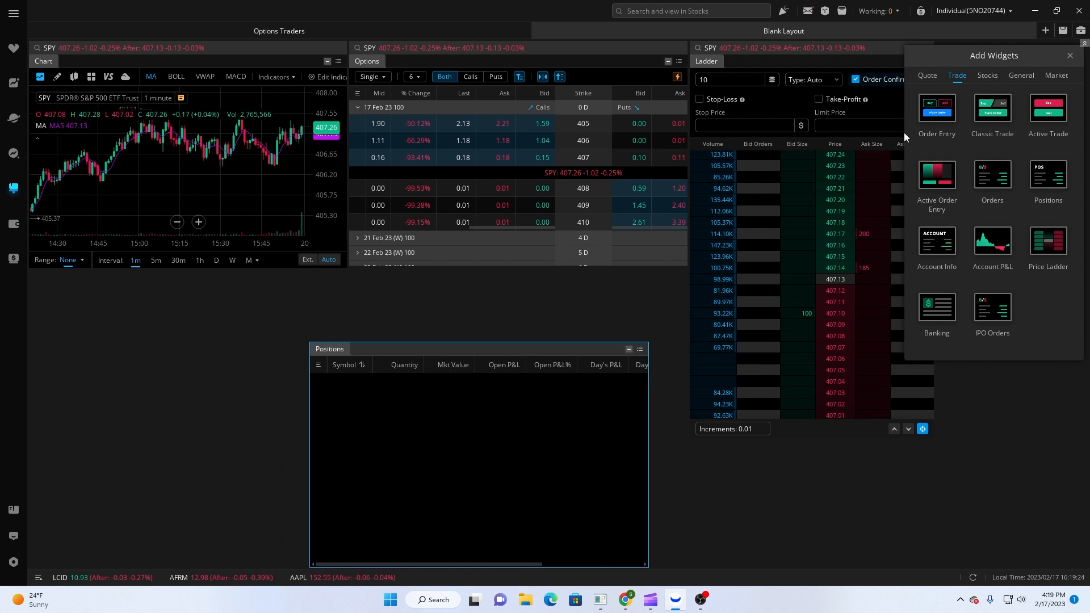
pyautogui.click(1020, 75)
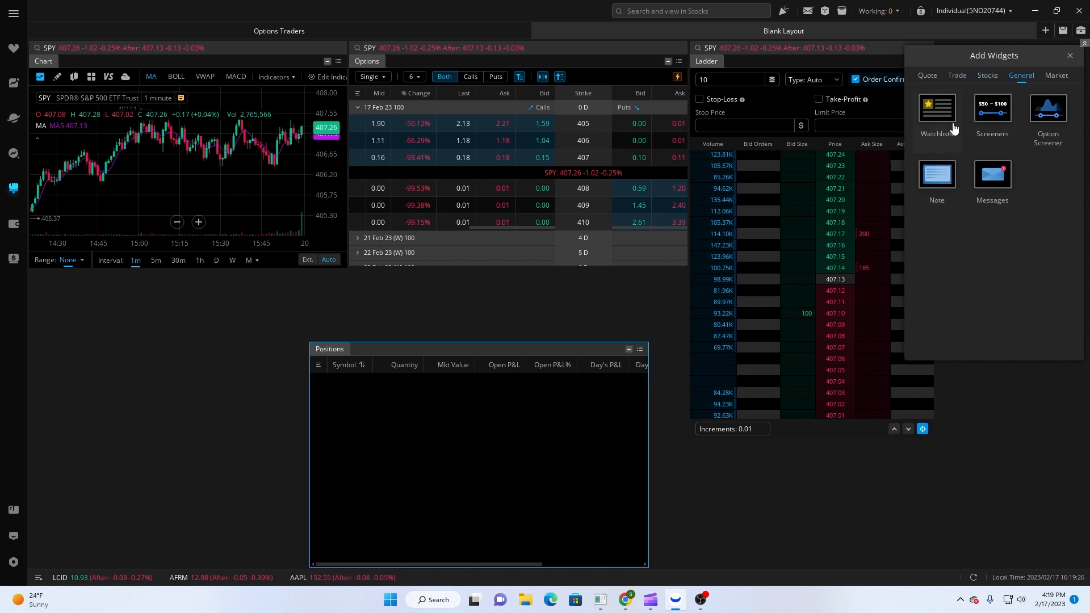
pyautogui.click(937, 113)
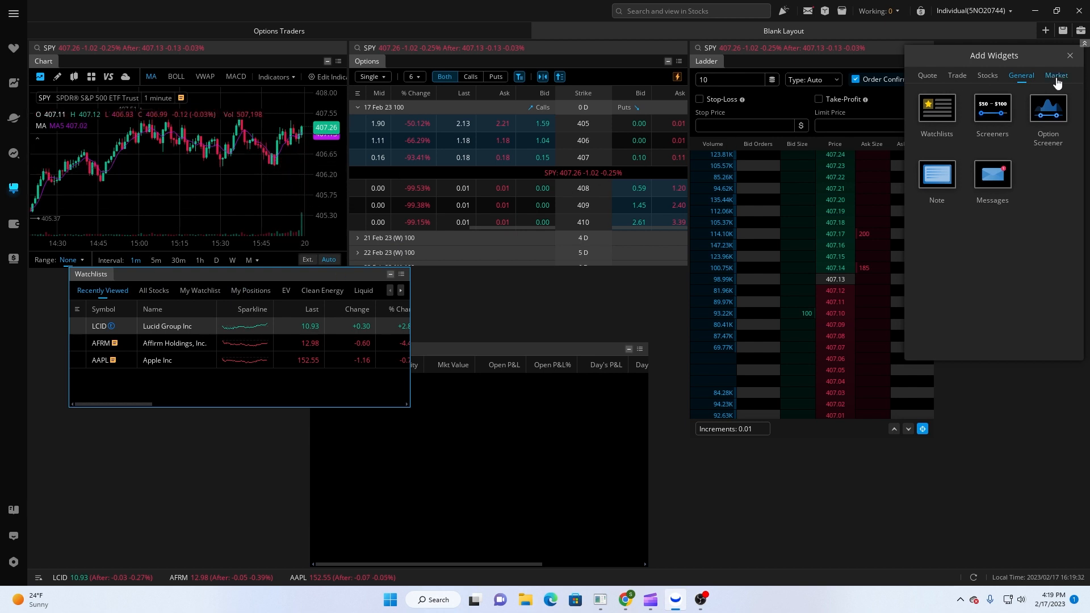
pyautogui.click(1056, 75)
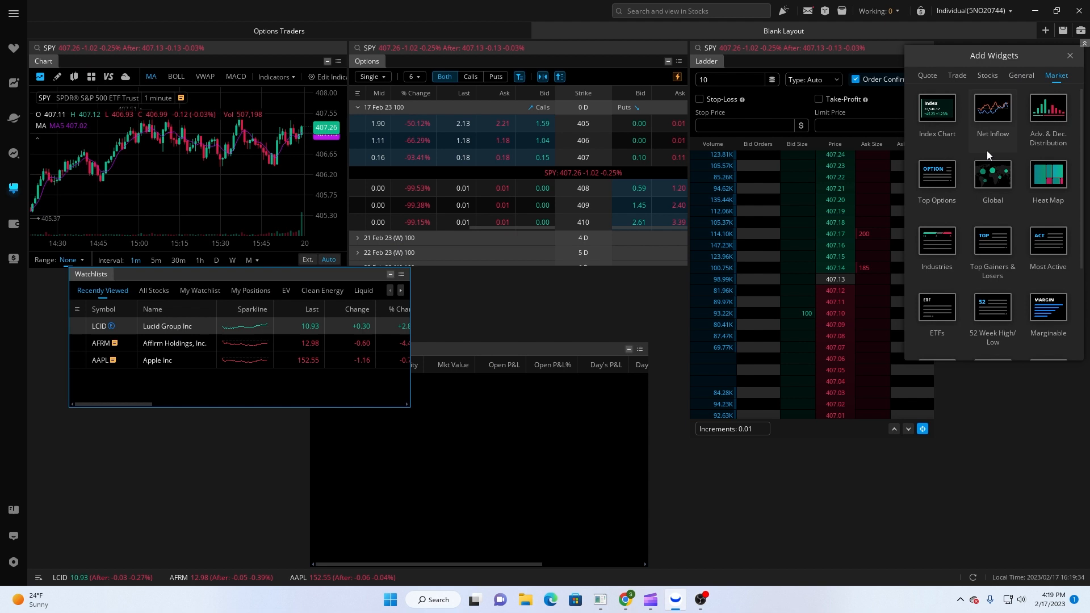
pyautogui.click(936, 179)
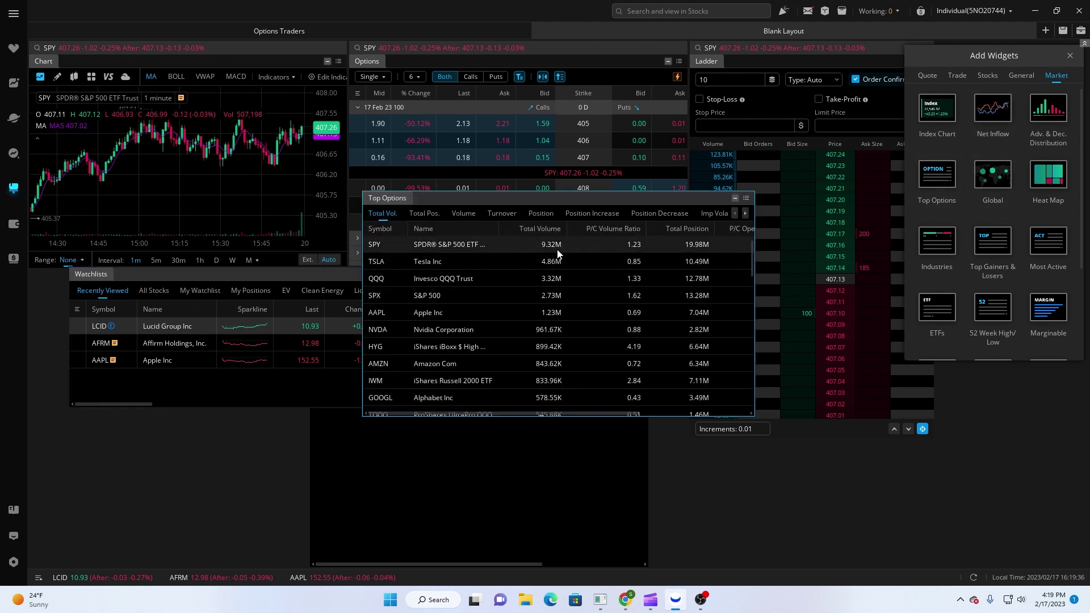
pyautogui.click(462, 213)
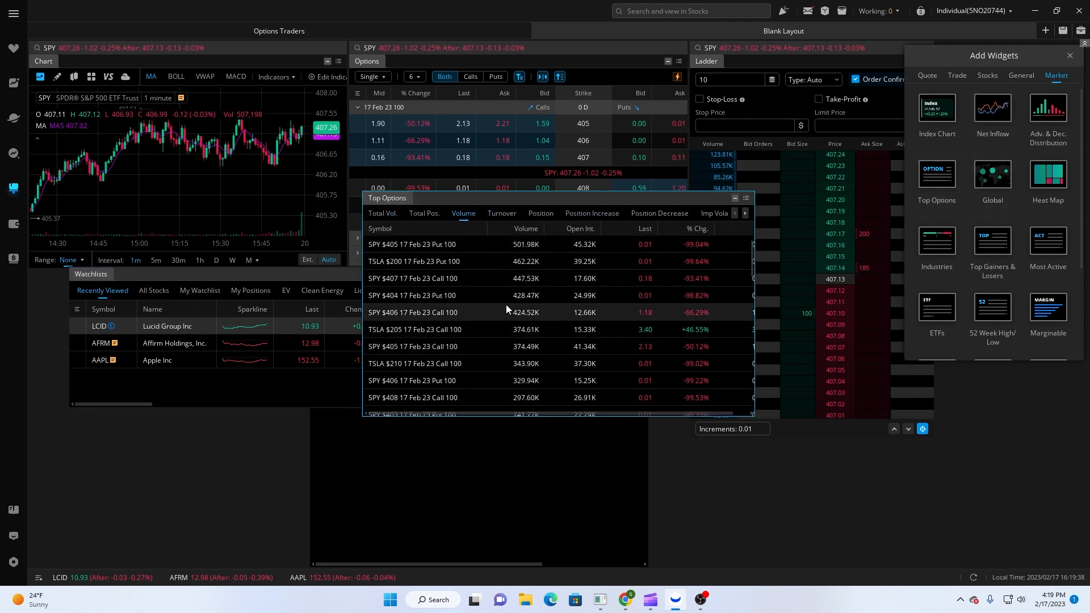
pyautogui.moveTo(478, 319)
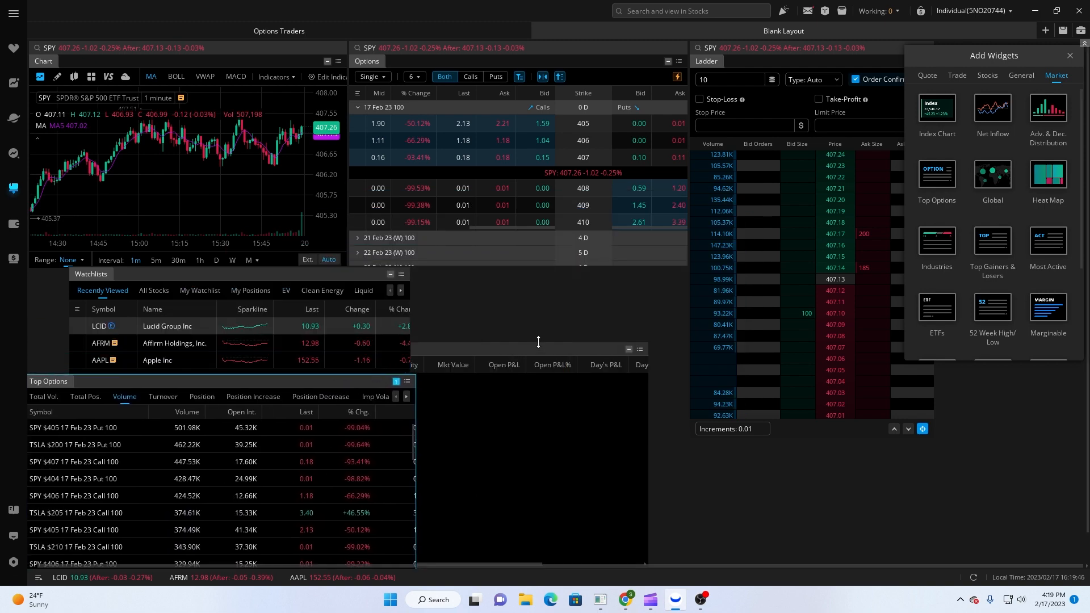
# Close the Add Widgets panel to start rearranging the layout.
pyautogui.click(1070, 56)
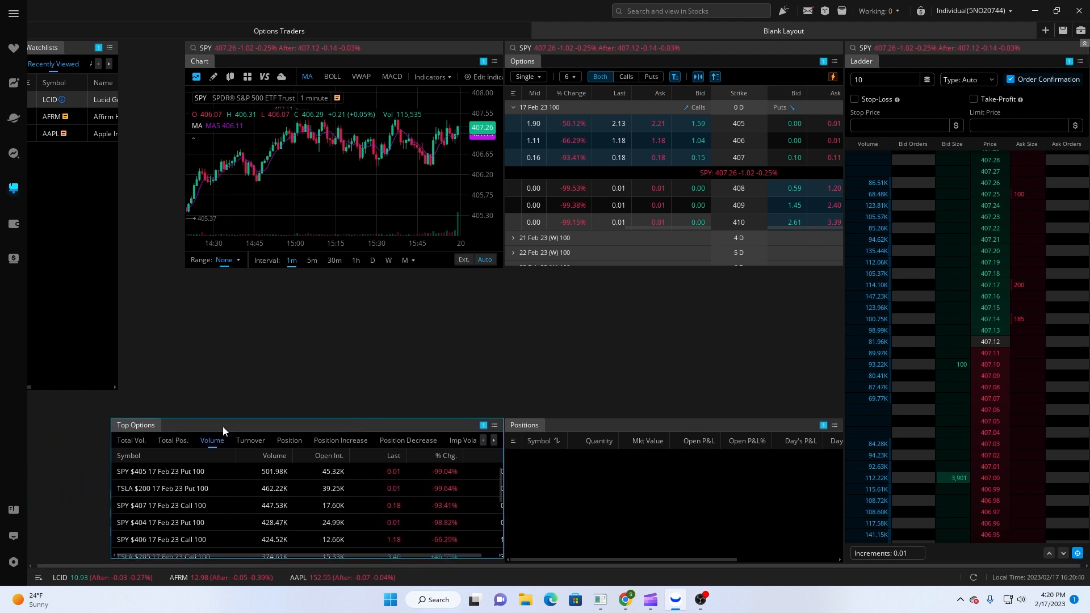
pyautogui.moveTo(415, 273)
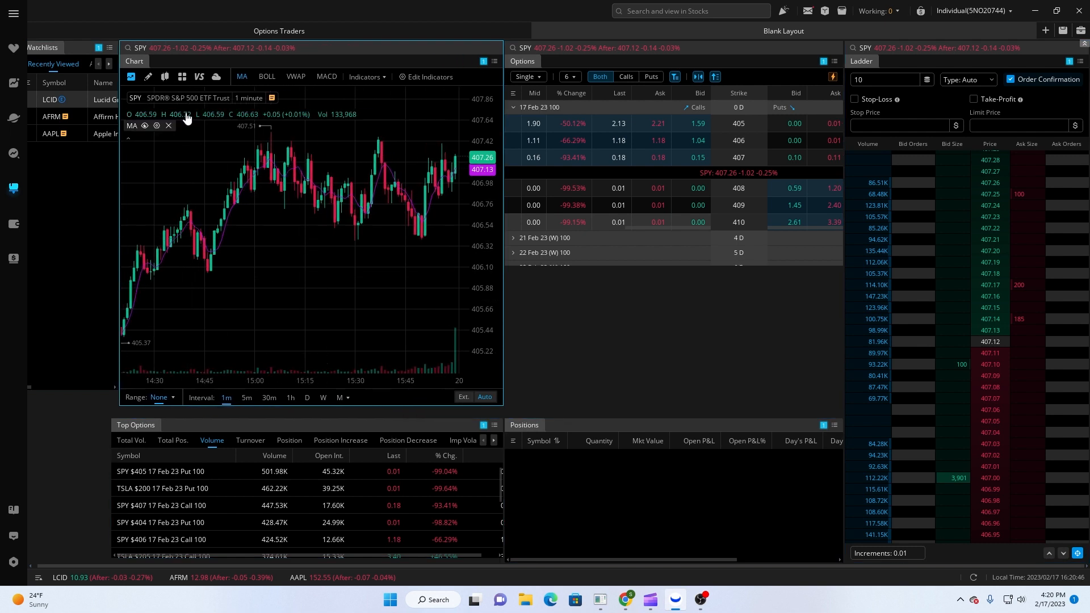
pyautogui.moveTo(146, 132)
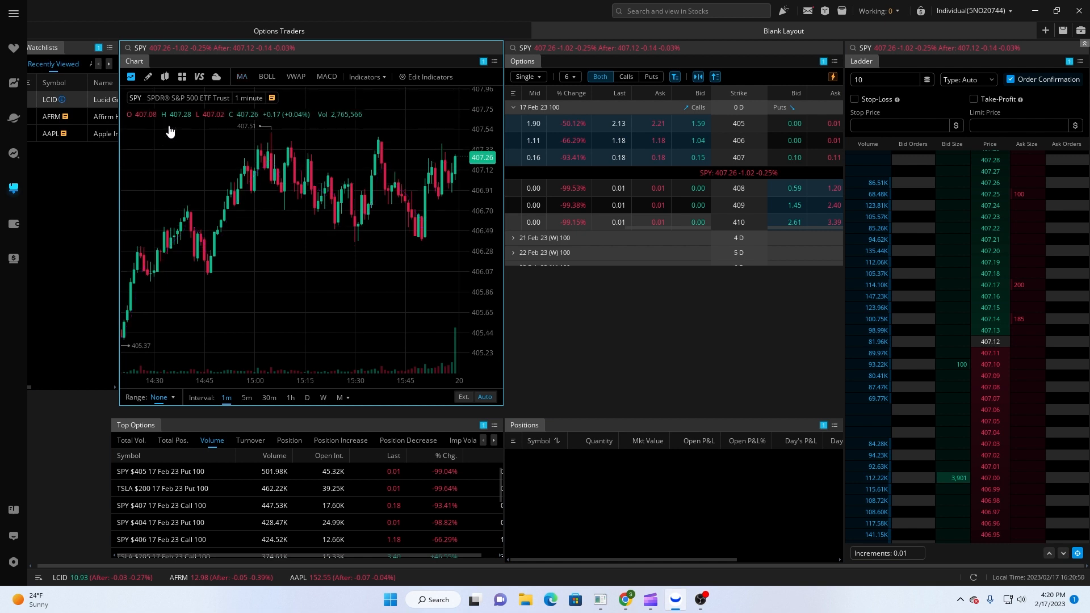
pyautogui.moveTo(663, 264)
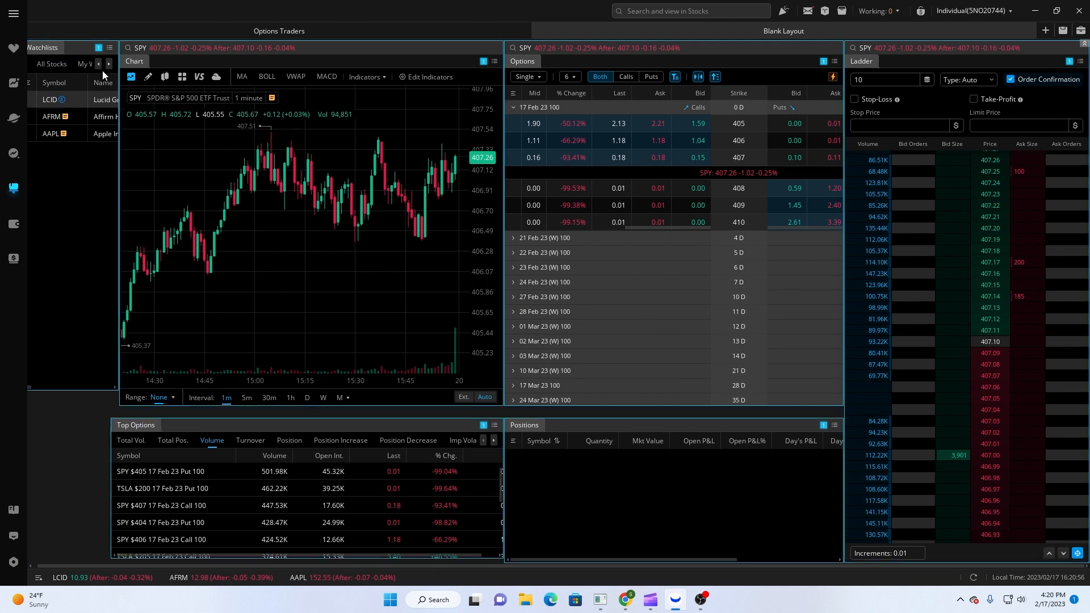
# Show My Watchlist and limit the SPY option chain to calls with 20 strikes.
pyautogui.click(84, 63)
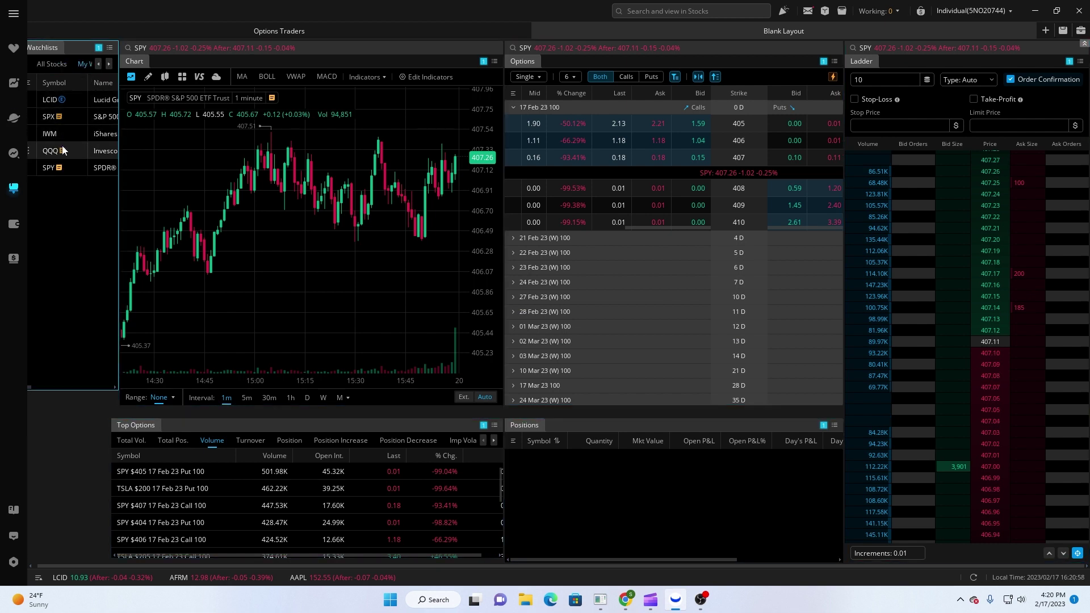
pyautogui.moveTo(445, 170)
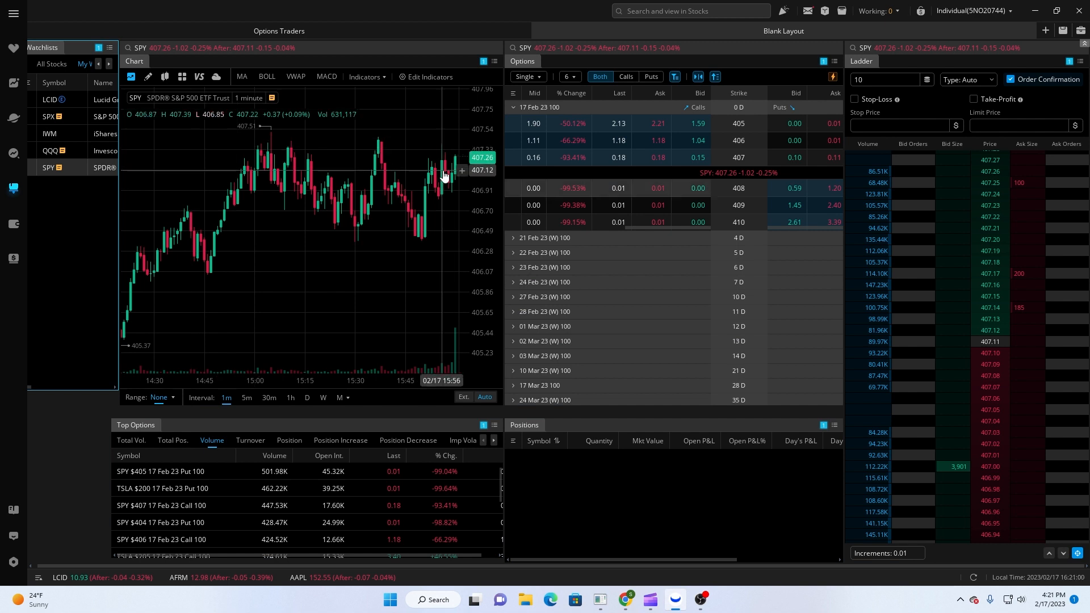
pyautogui.moveTo(657, 244)
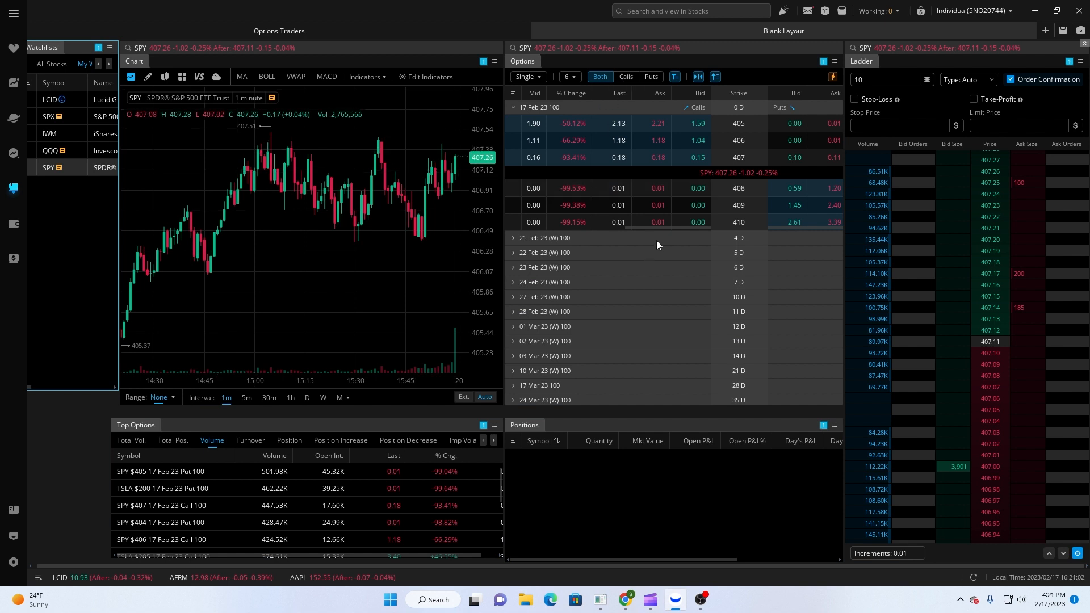
pyautogui.click(624, 77)
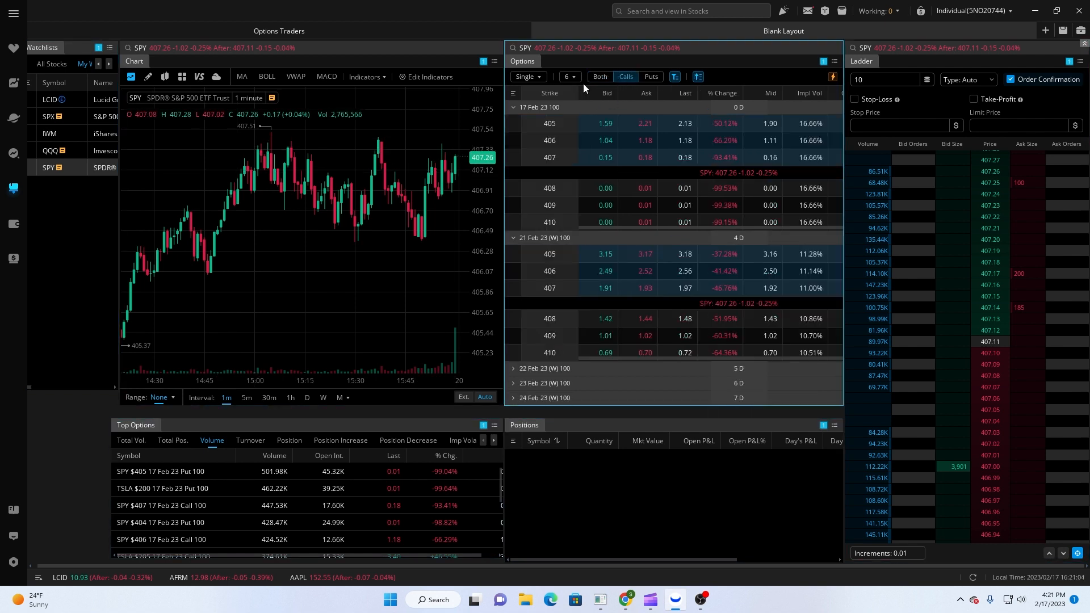
pyautogui.click(569, 76)
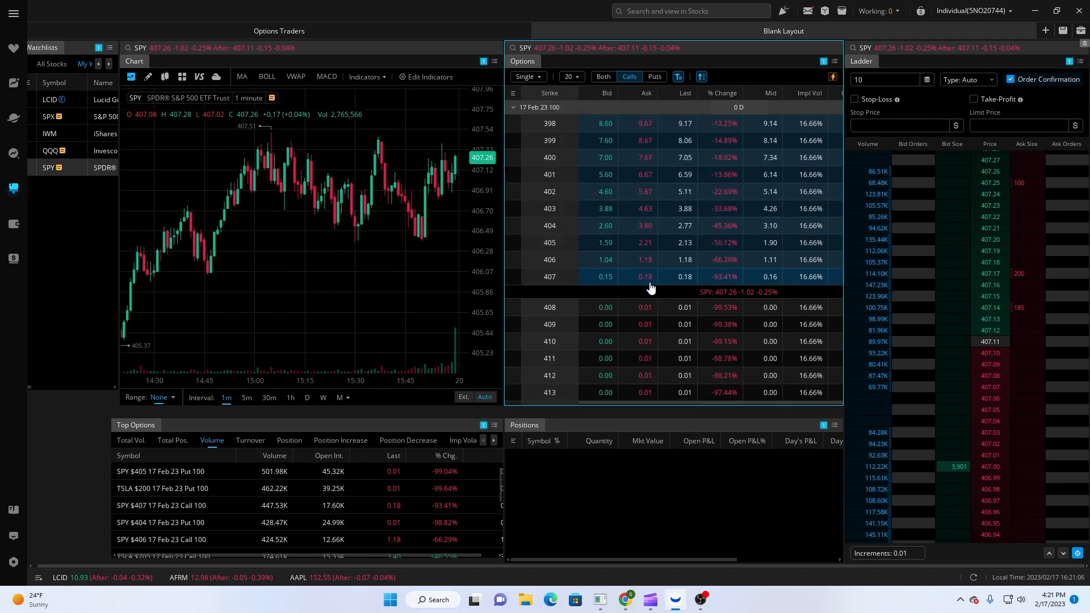
pyautogui.scroll(-3)
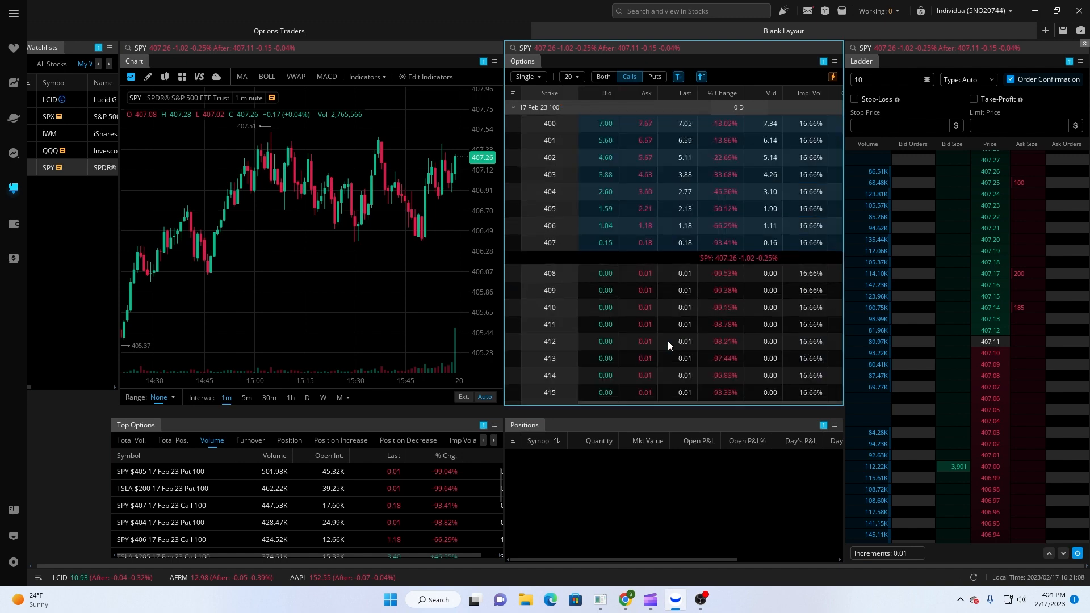
pyautogui.moveTo(645, 307)
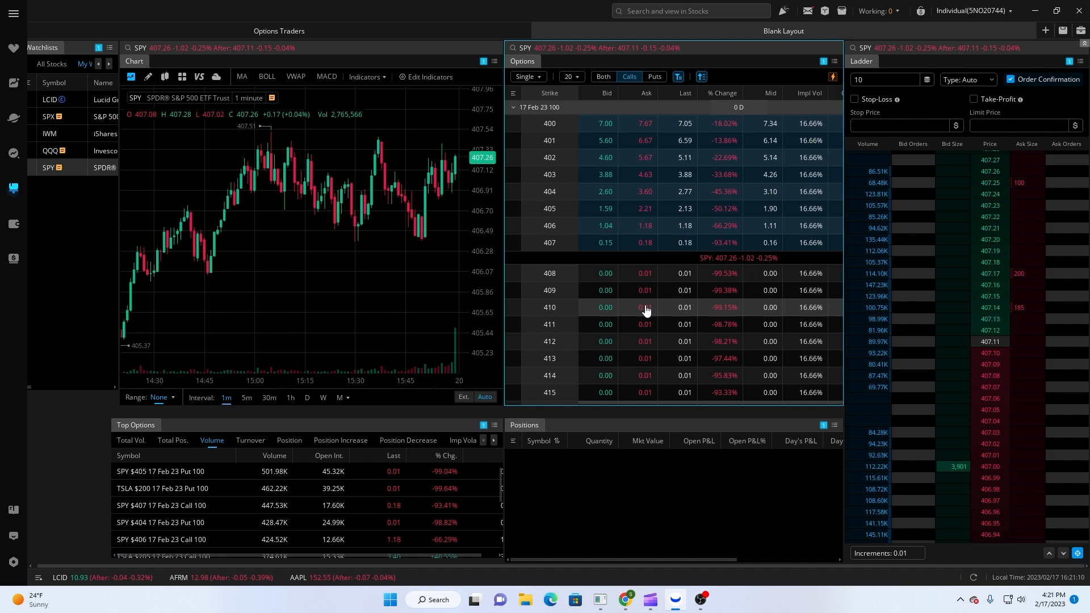
pyautogui.moveTo(638, 325)
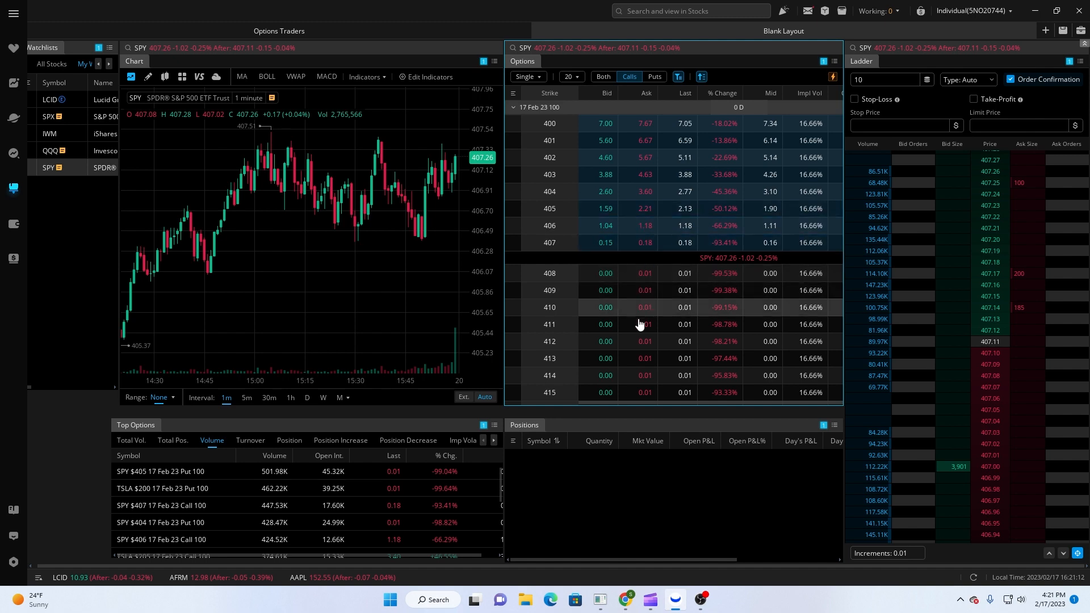
# Collapse 17 Feb 23, expand 21 Feb 23 (W) and load the 410 call.
pyautogui.click(513, 107)
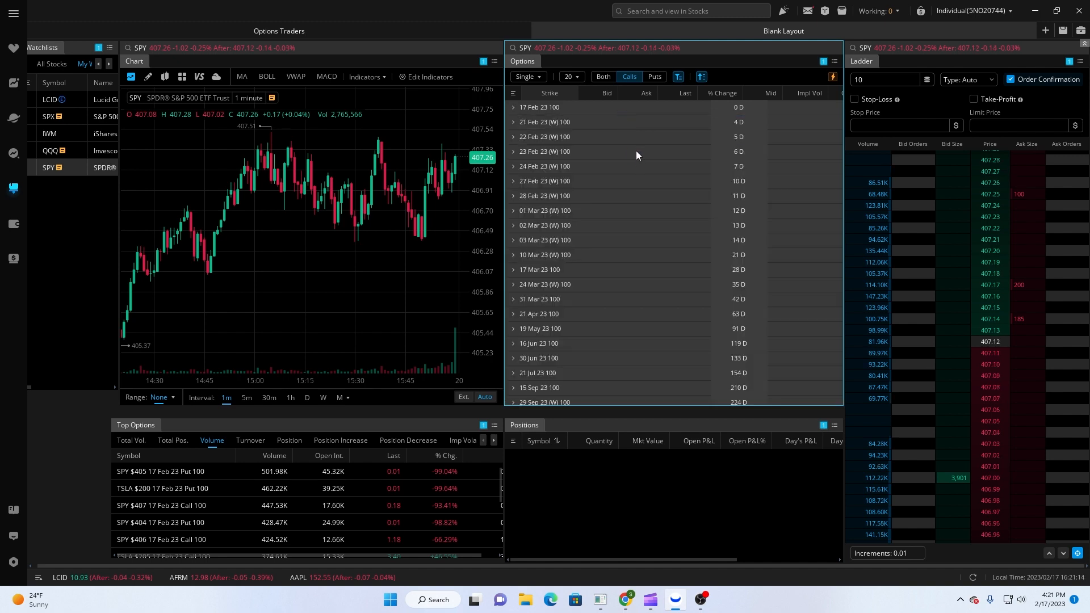
pyautogui.click(513, 121)
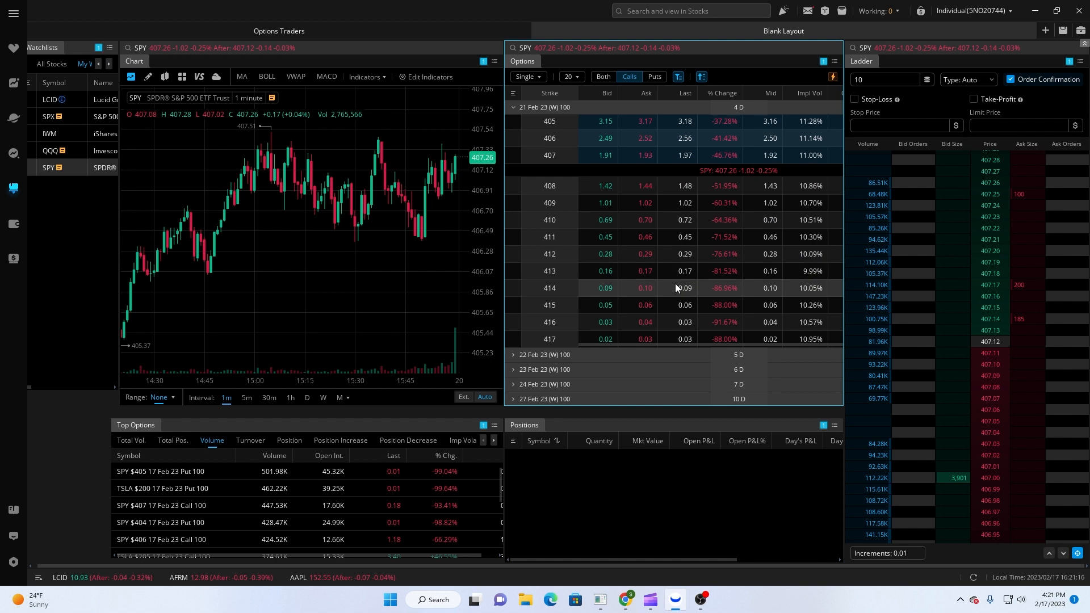
pyautogui.click(549, 220)
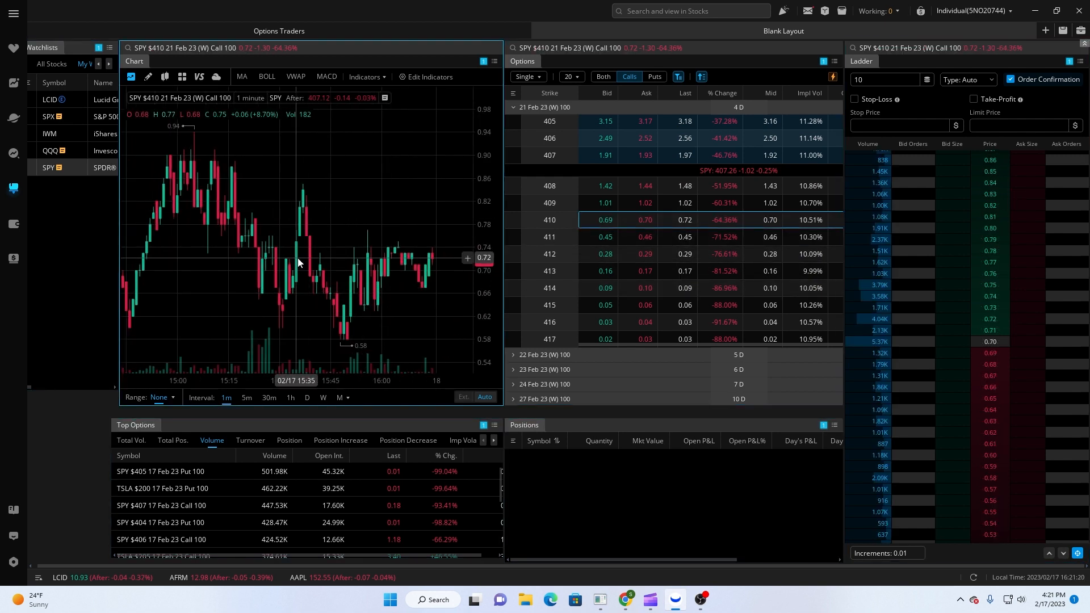
pyautogui.moveTo(373, 251)
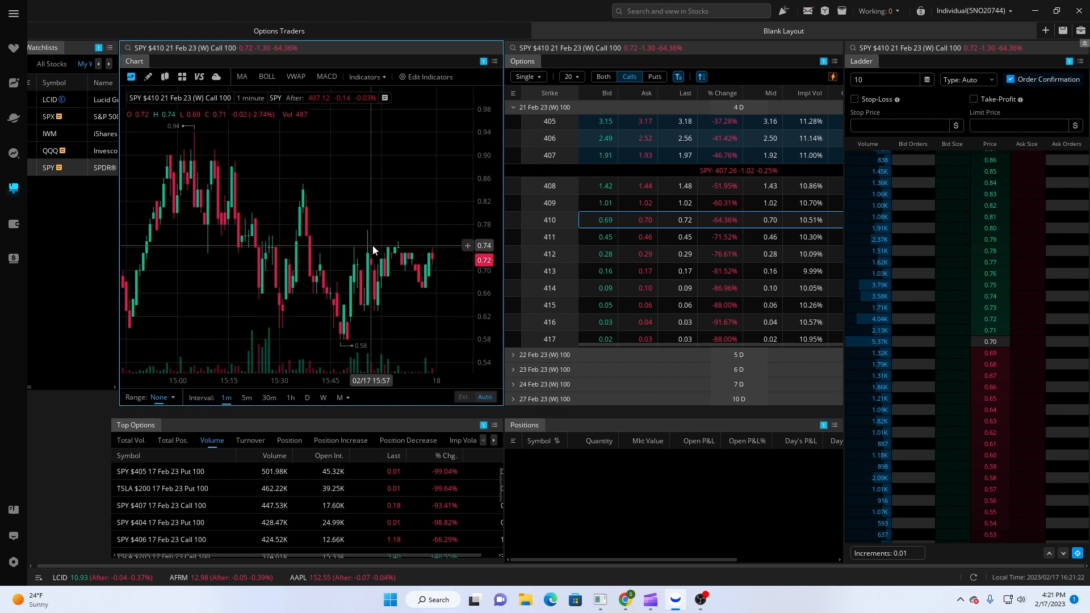
pyautogui.moveTo(192, 323)
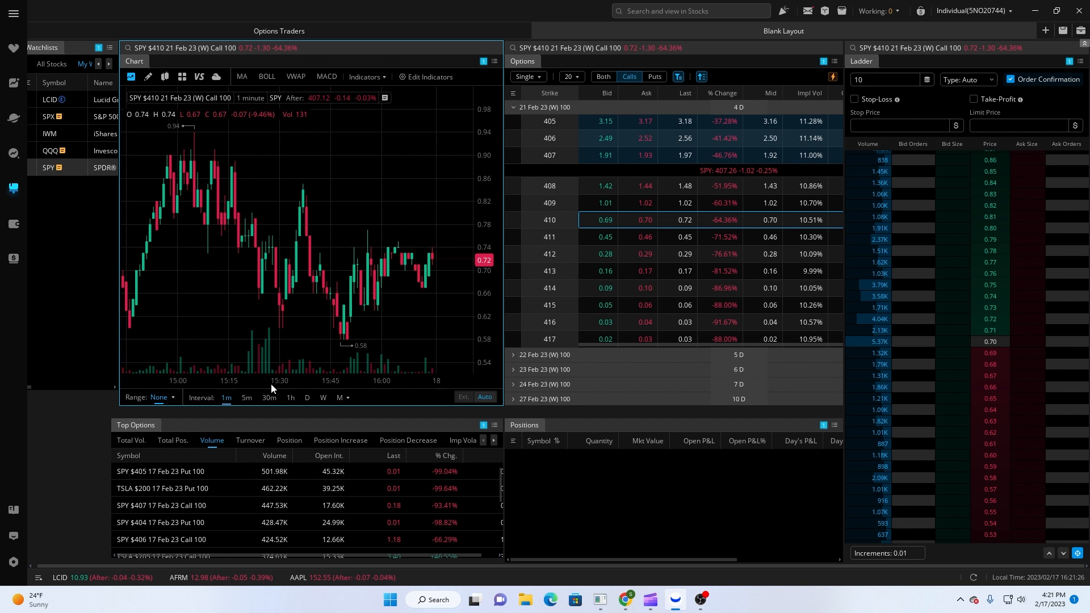
# Set the 410 call premium chart to 5-minute candles.
pyautogui.click(290, 397)
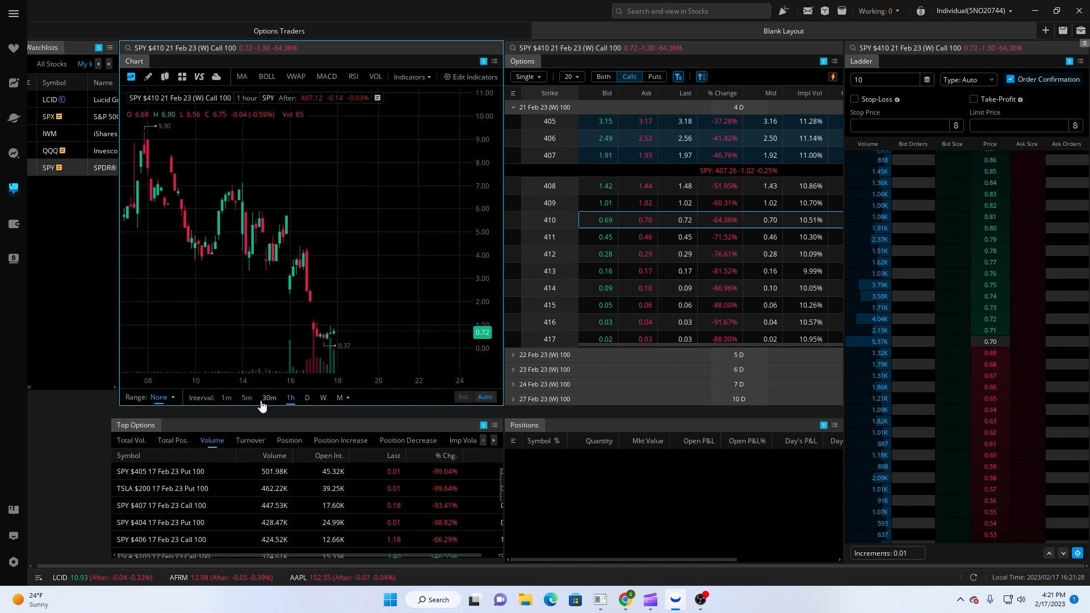
pyautogui.click(246, 397)
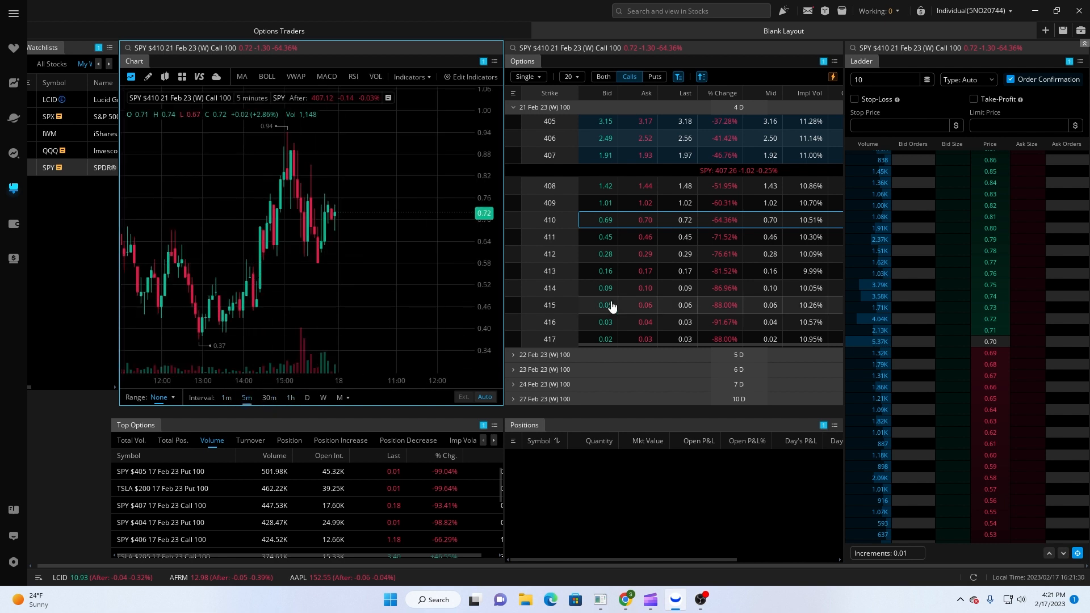
pyautogui.moveTo(644, 244)
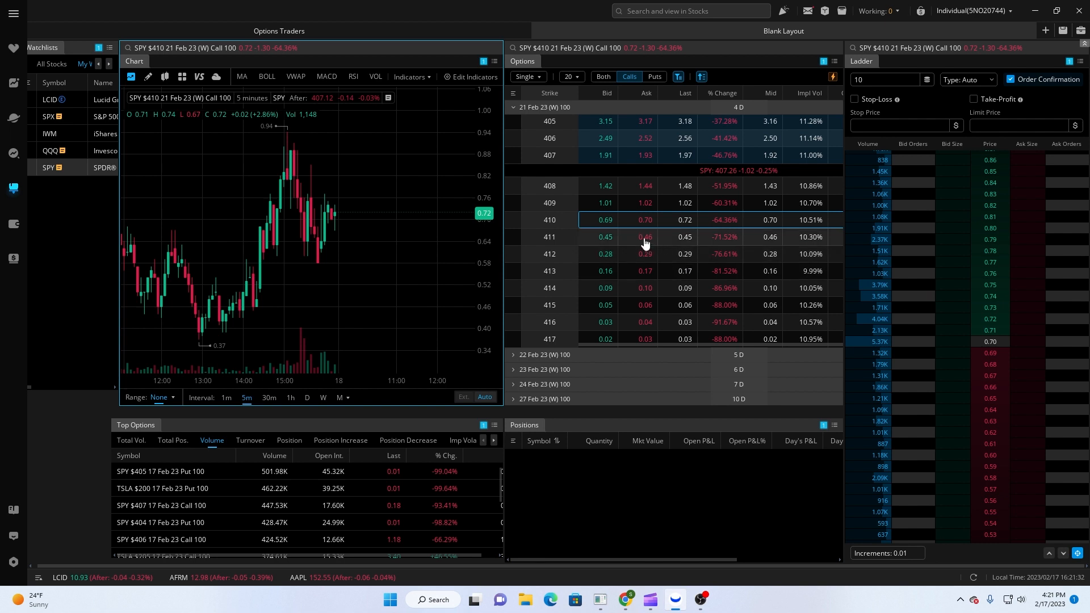
pyautogui.moveTo(949, 322)
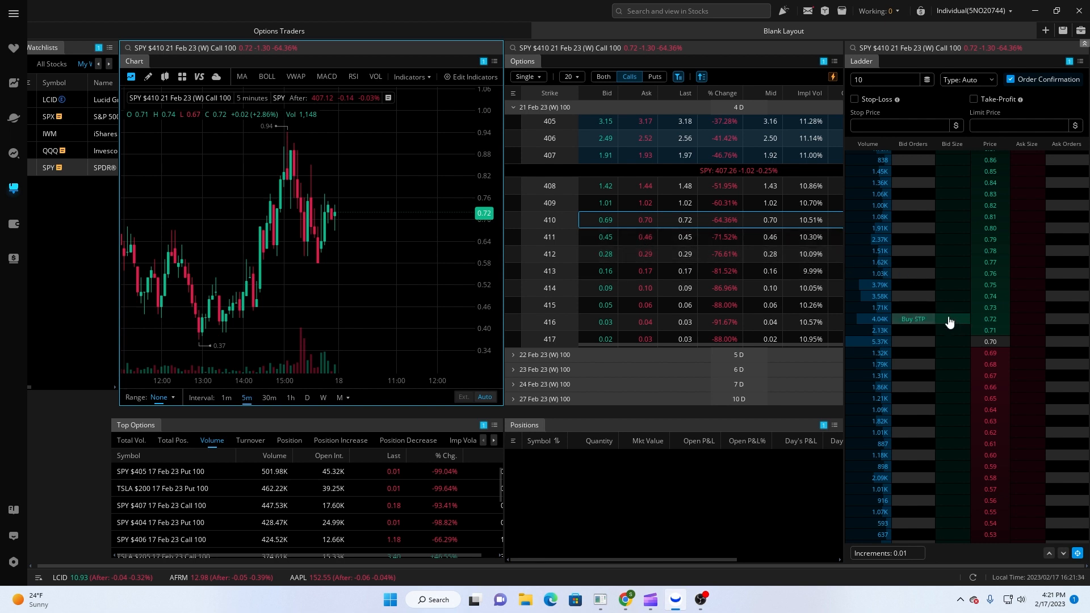
pyautogui.moveTo(932, 359)
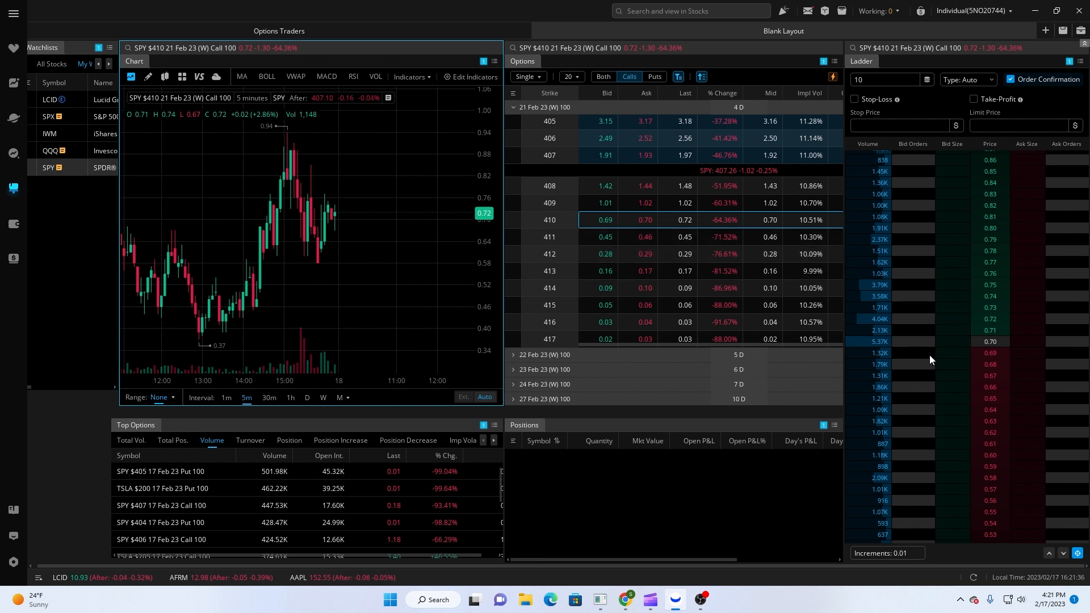
pyautogui.moveTo(932, 341)
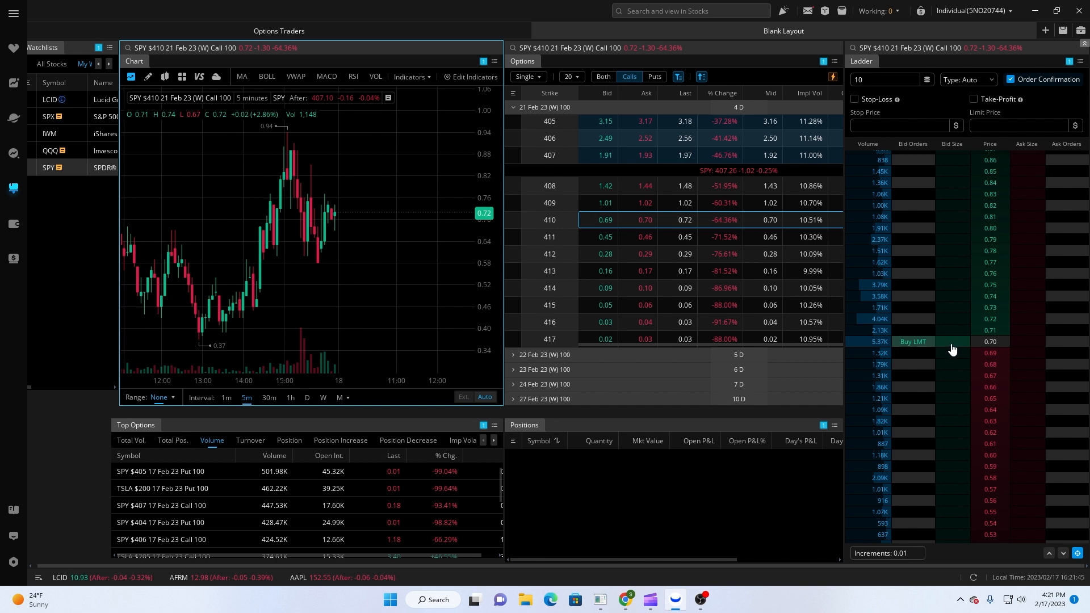
pyautogui.moveTo(1038, 228)
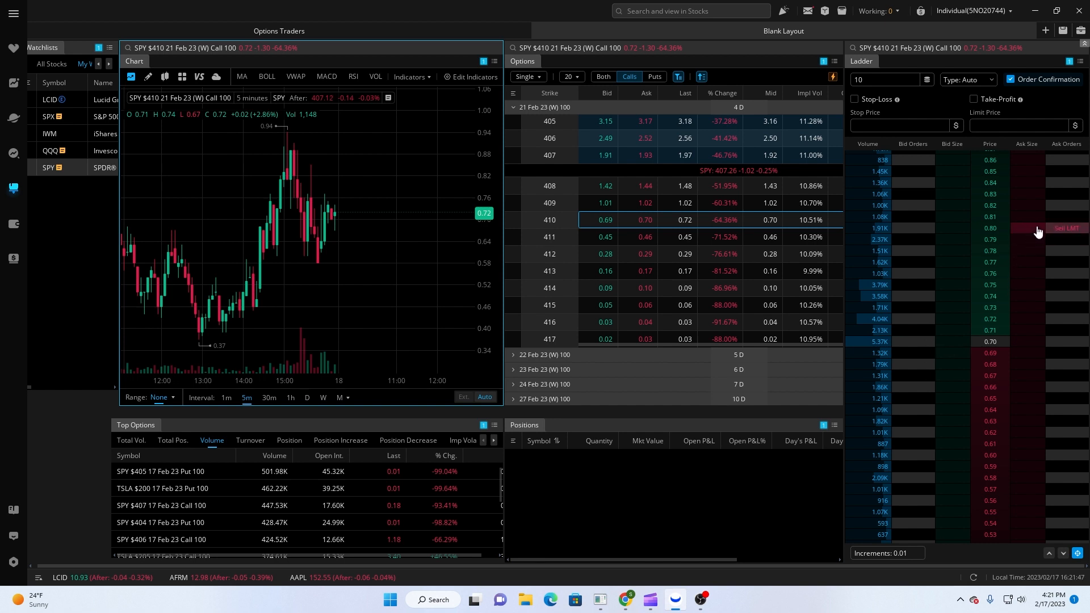
pyautogui.moveTo(993, 319)
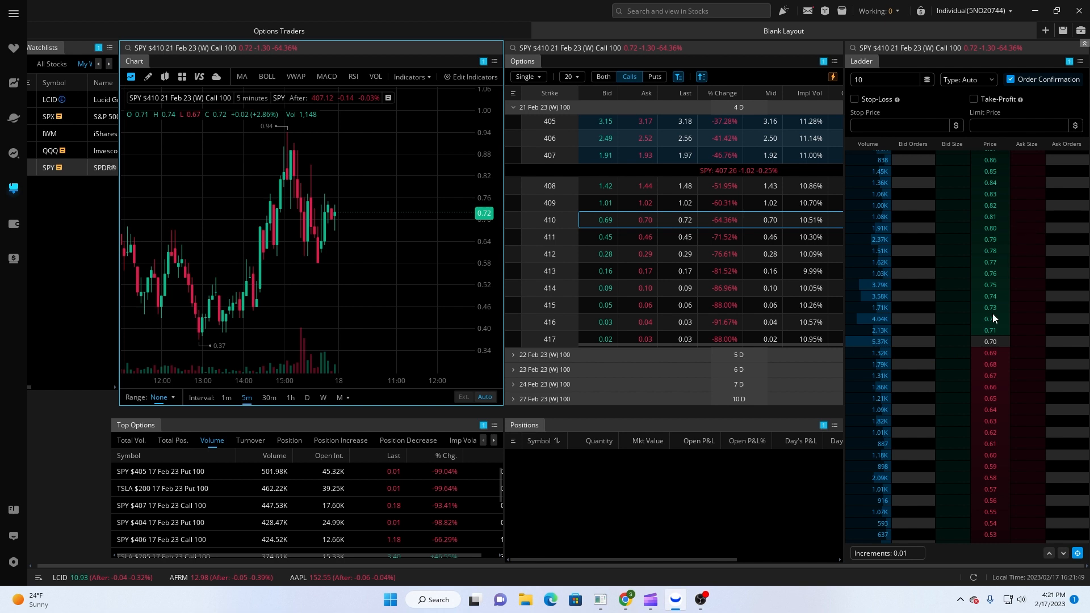
pyautogui.moveTo(1031, 484)
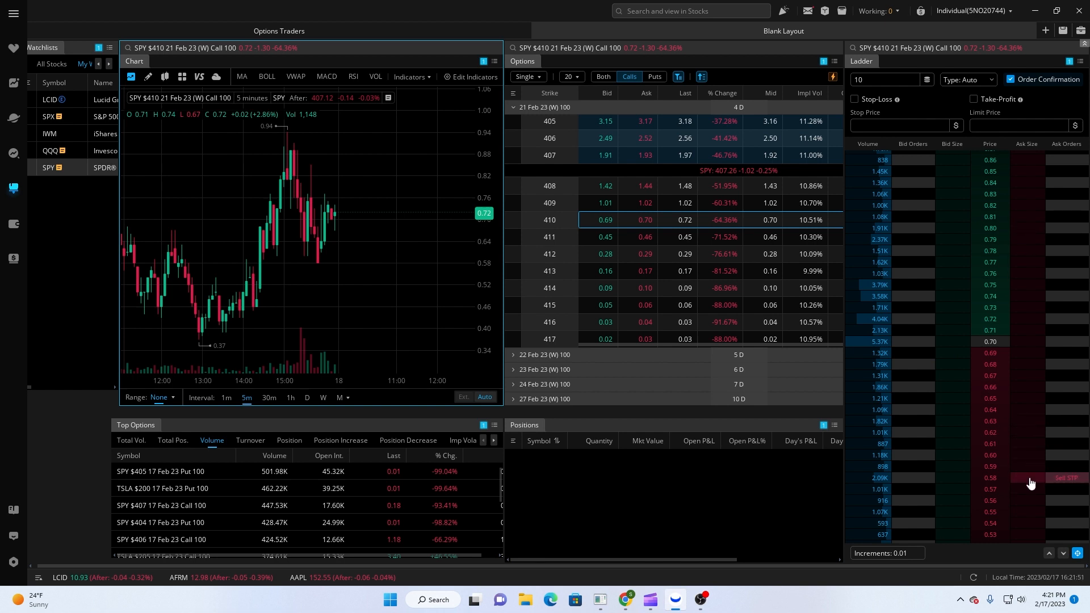
pyautogui.moveTo(1018, 487)
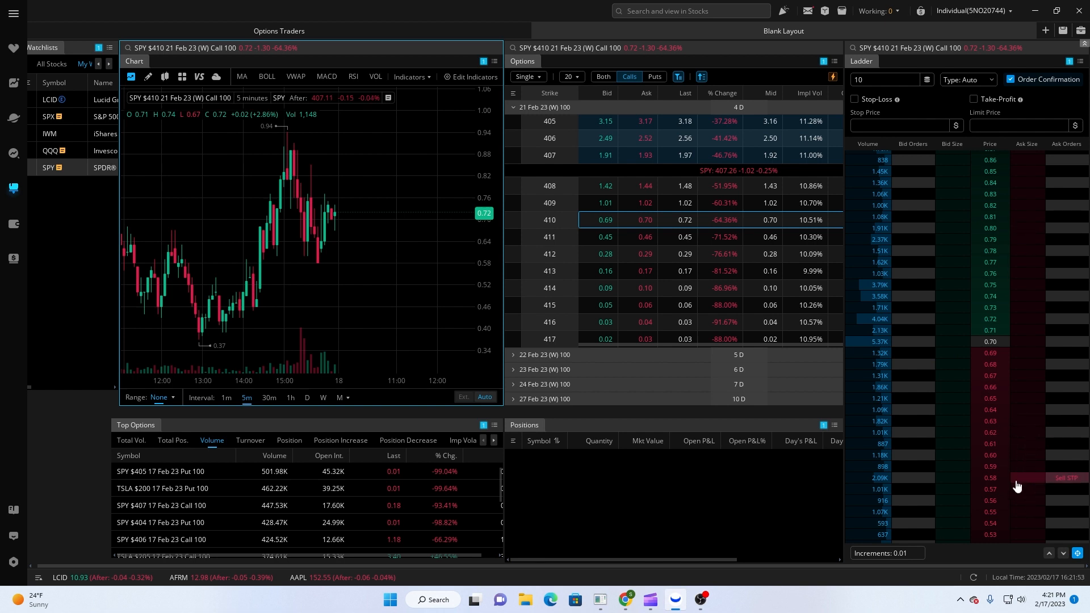
pyautogui.moveTo(956, 280)
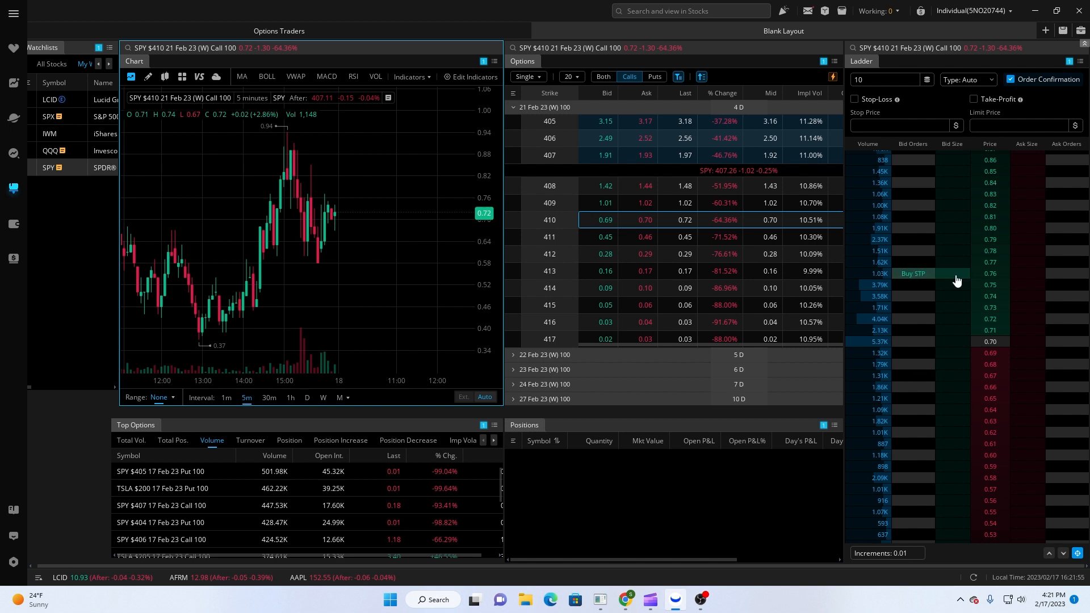
pyautogui.moveTo(897, 99)
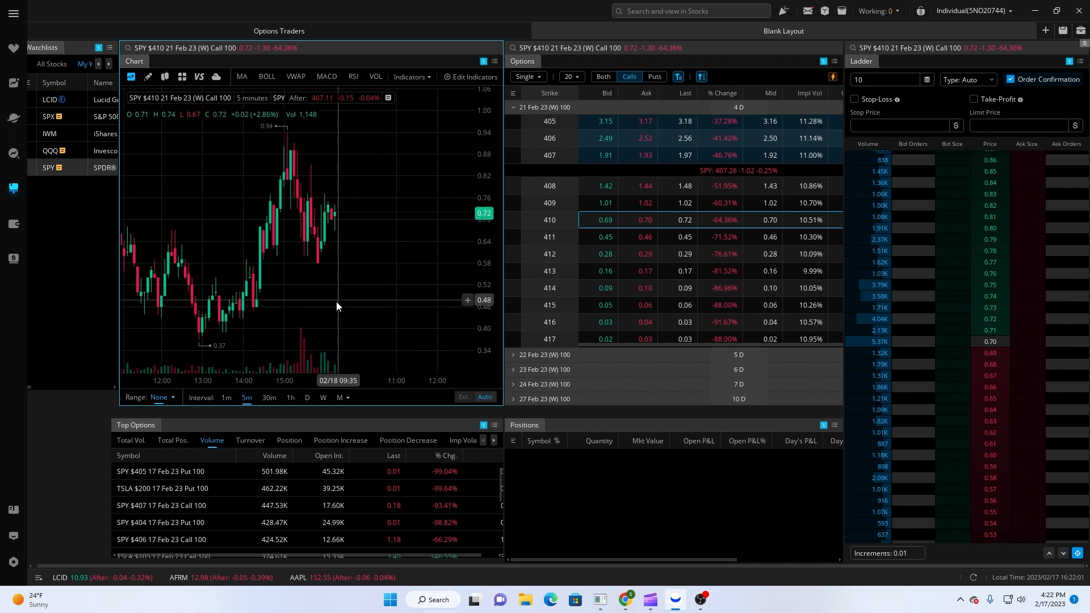
# Start a horizontal line drawing on the premium chart for 0.60 support.
pyautogui.click(130, 76)
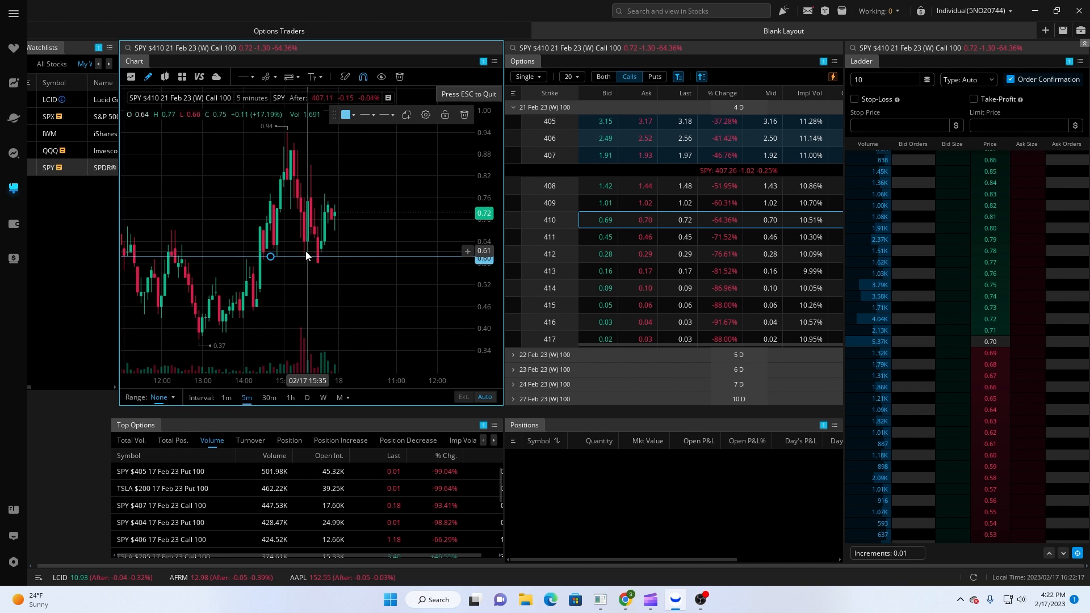
pyautogui.moveTo(283, 256)
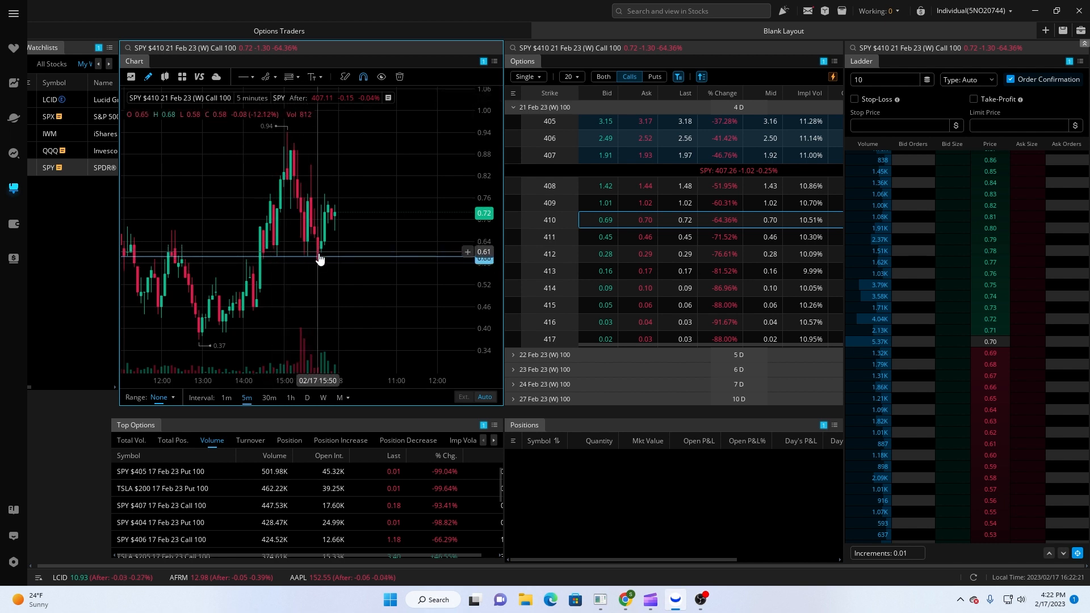
pyautogui.moveTo(316, 261)
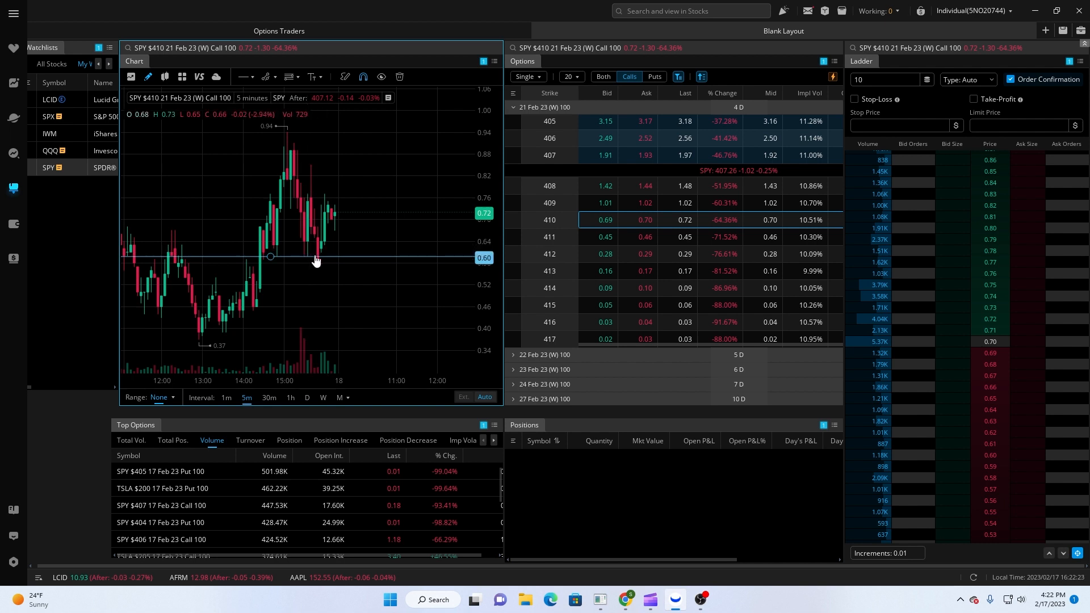
pyautogui.moveTo(308, 277)
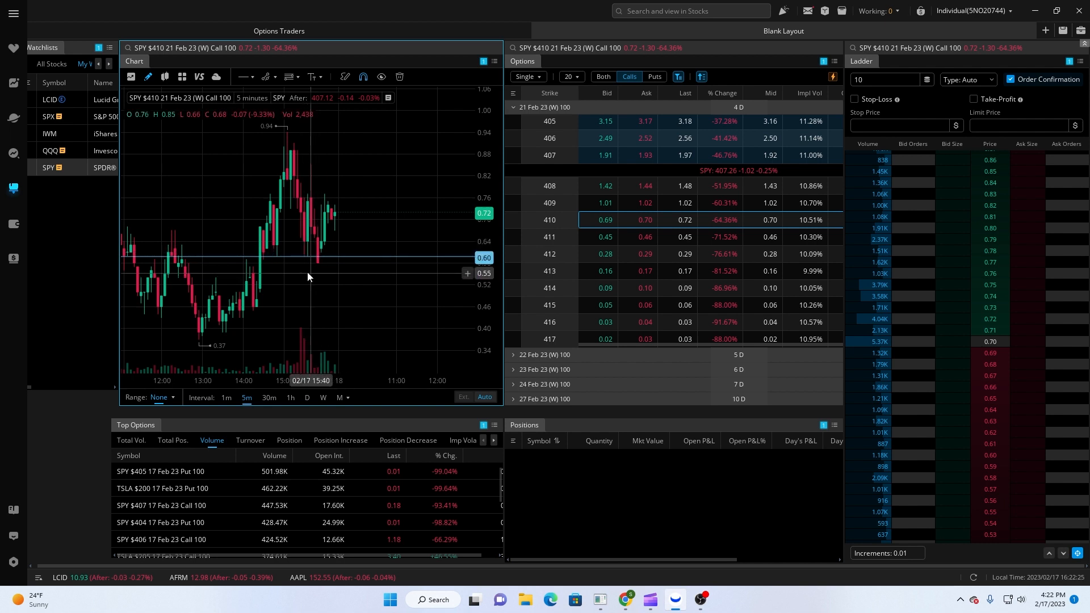
pyautogui.moveTo(653, 340)
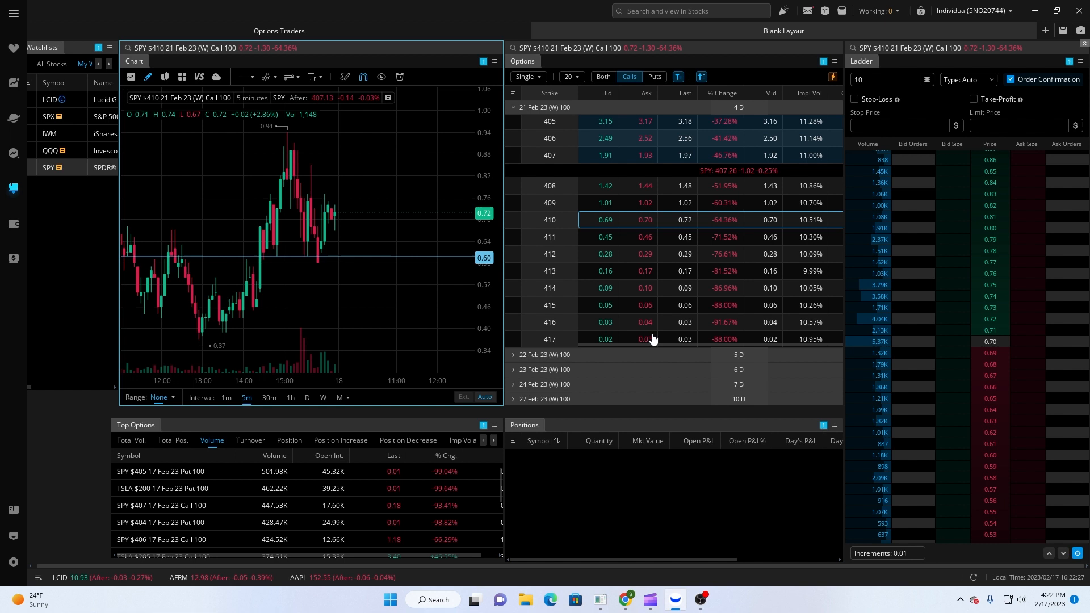
pyautogui.moveTo(1009, 391)
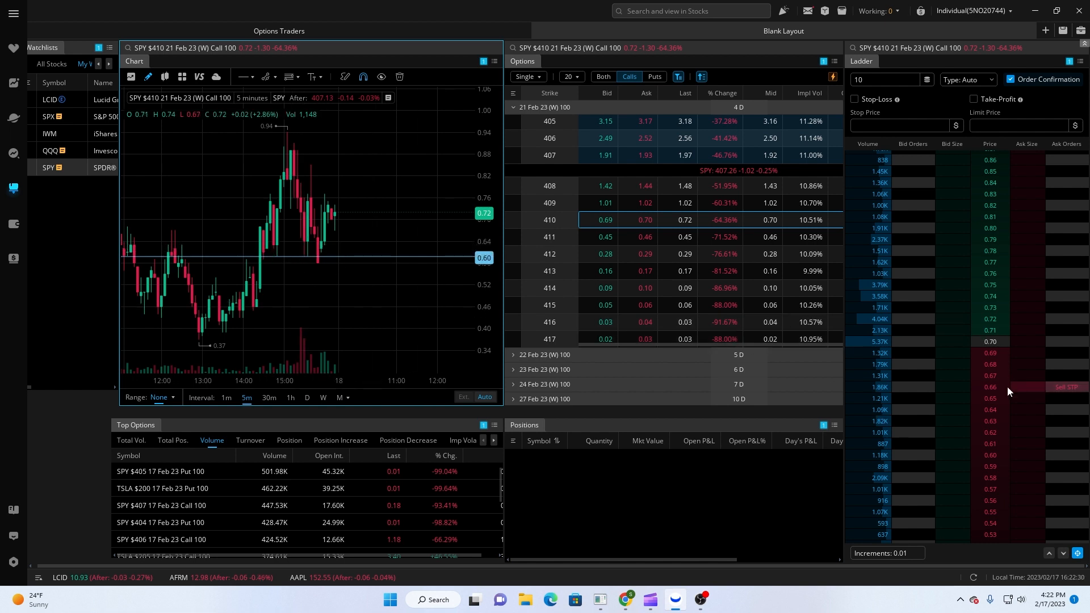
pyautogui.moveTo(1025, 462)
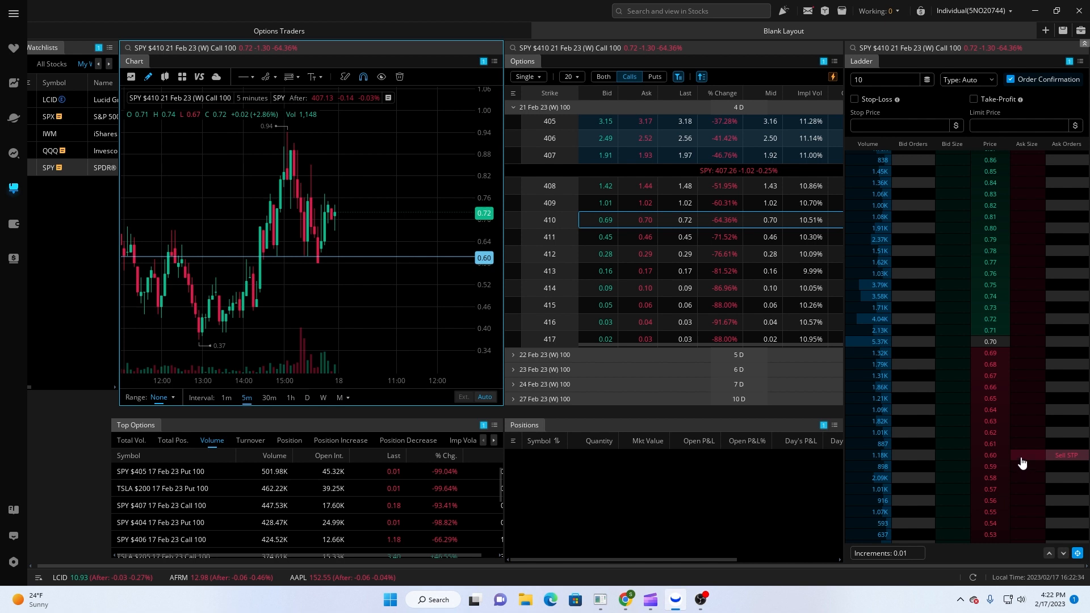
pyautogui.moveTo(1021, 99)
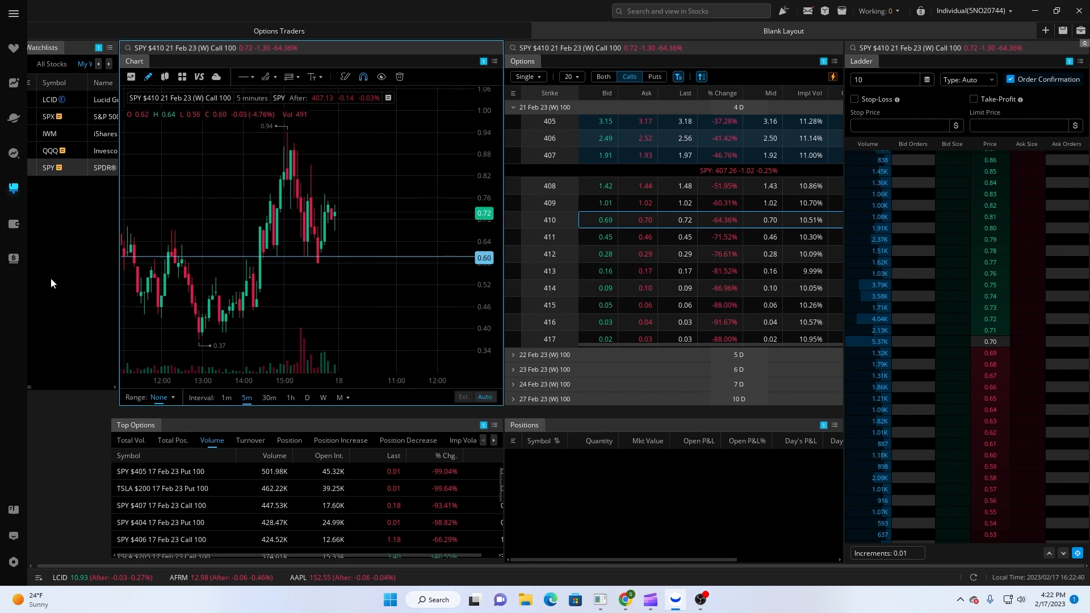
pyautogui.moveTo(241, 77)
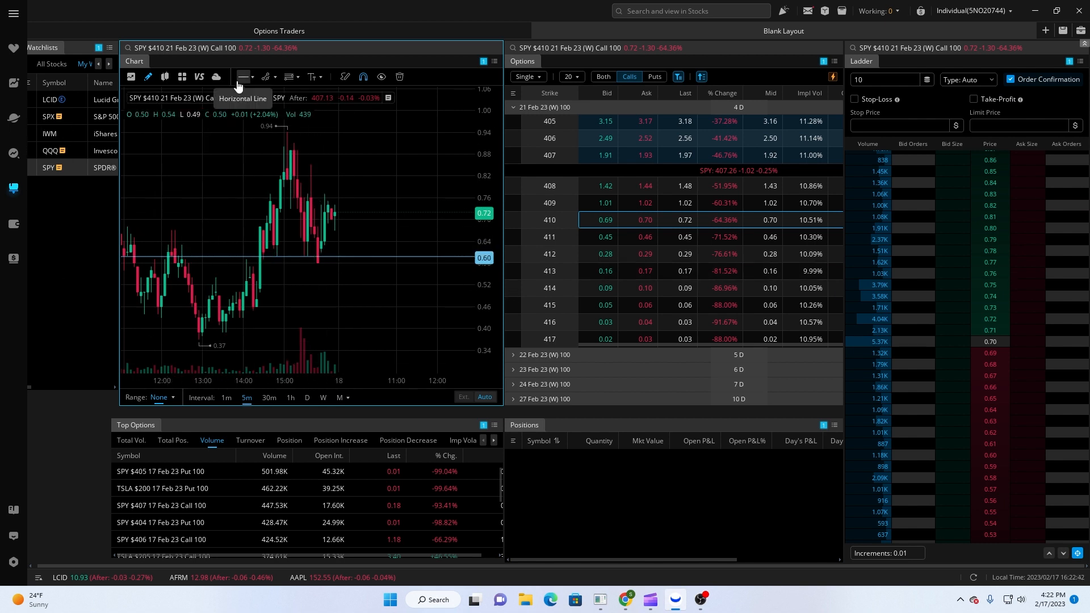
# Select the Horizontal Line tool again for the 0.77 resistance line.
pyautogui.click(241, 76)
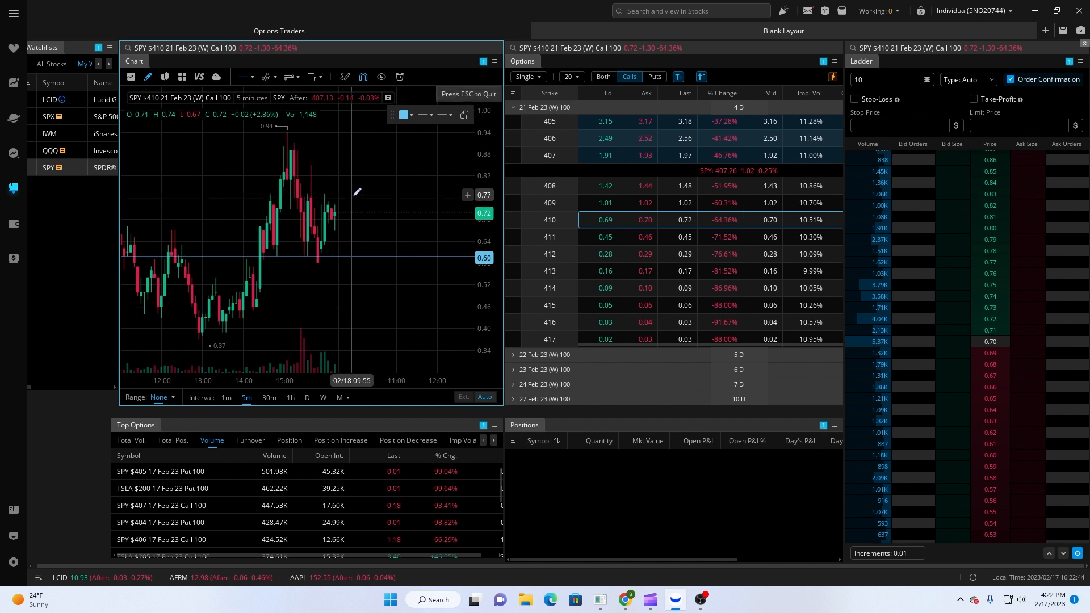
pyautogui.moveTo(391, 267)
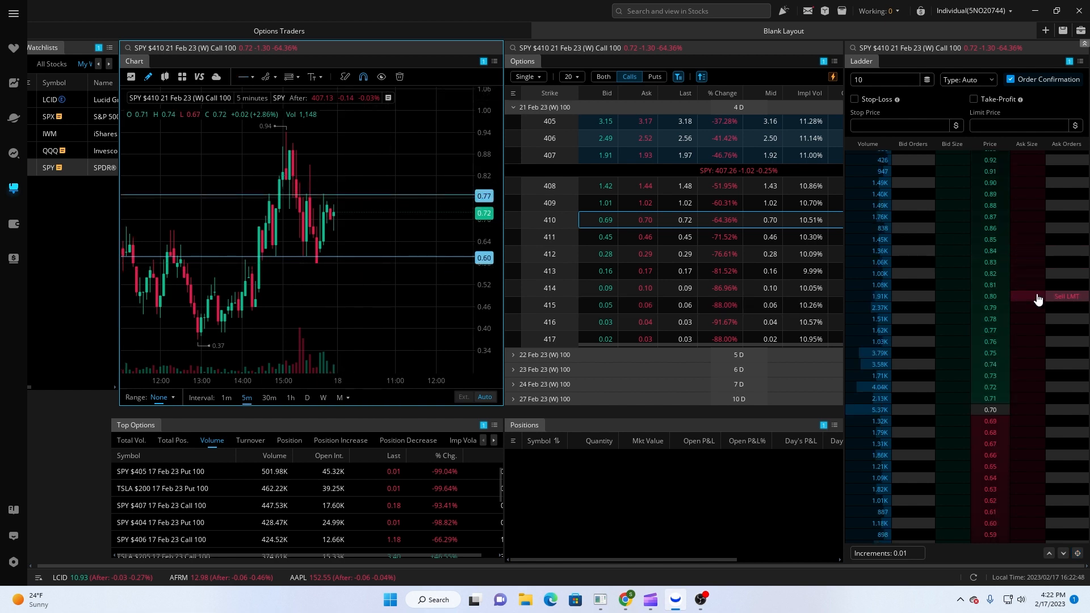
pyautogui.moveTo(1019, 334)
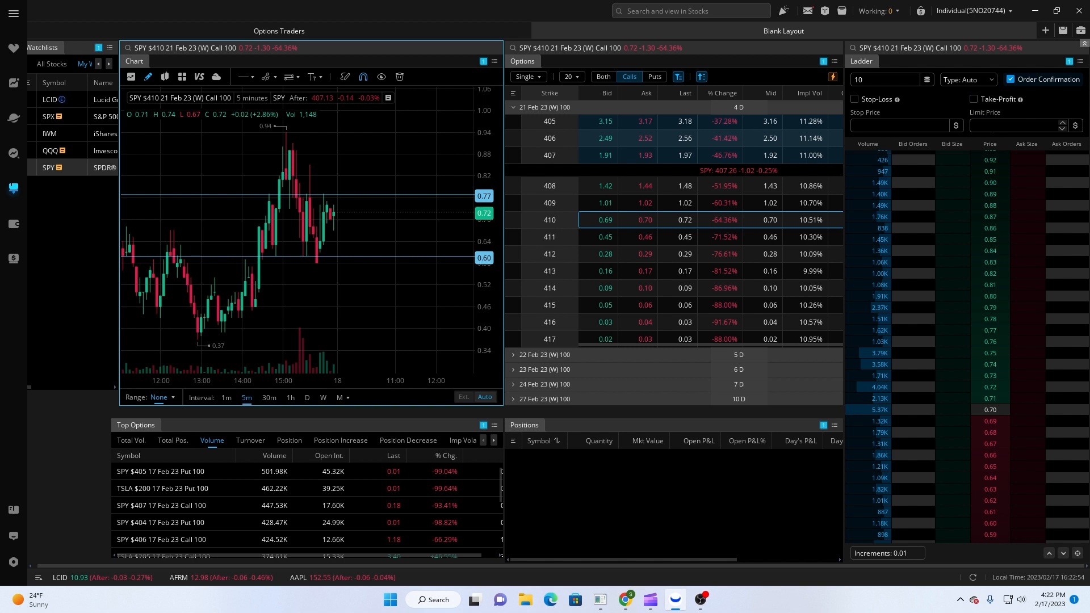
pyautogui.moveTo(290, 235)
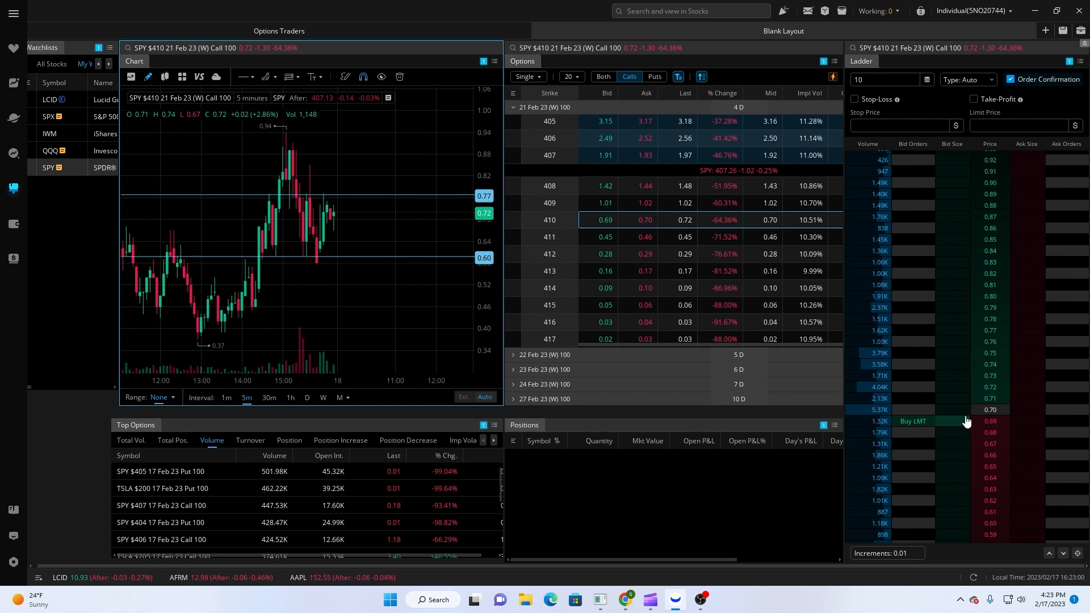
pyautogui.moveTo(1031, 462)
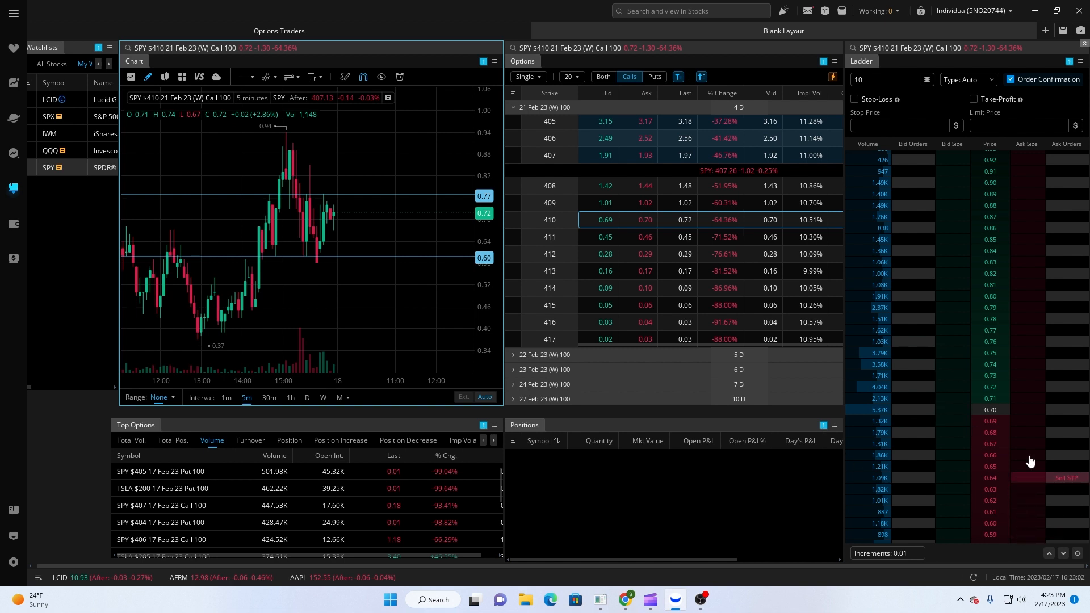
pyautogui.moveTo(1022, 526)
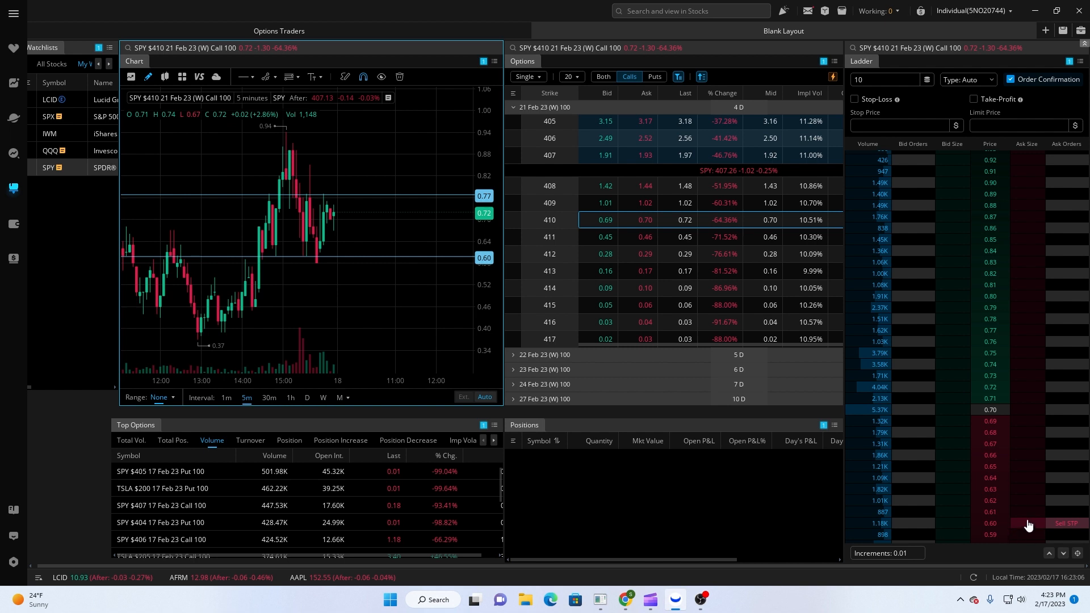
pyautogui.moveTo(1030, 529)
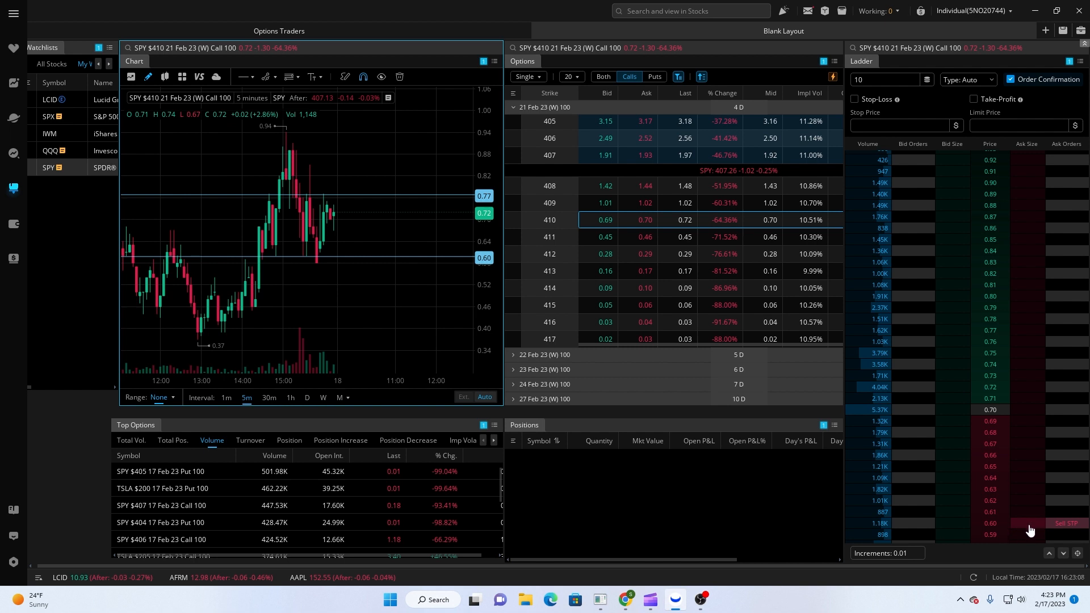
pyautogui.moveTo(1029, 475)
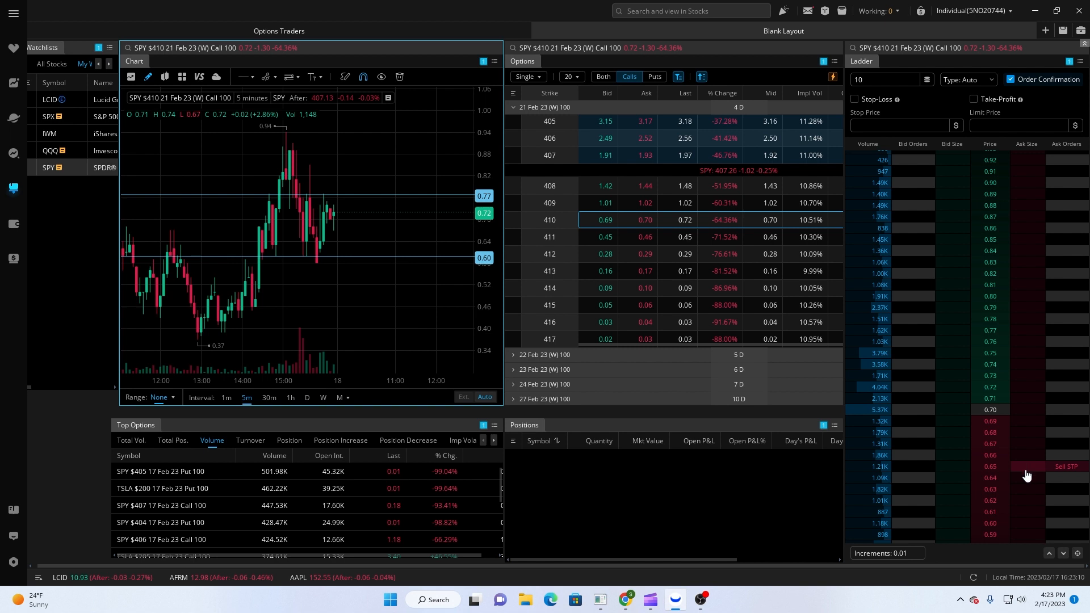
pyautogui.moveTo(1027, 483)
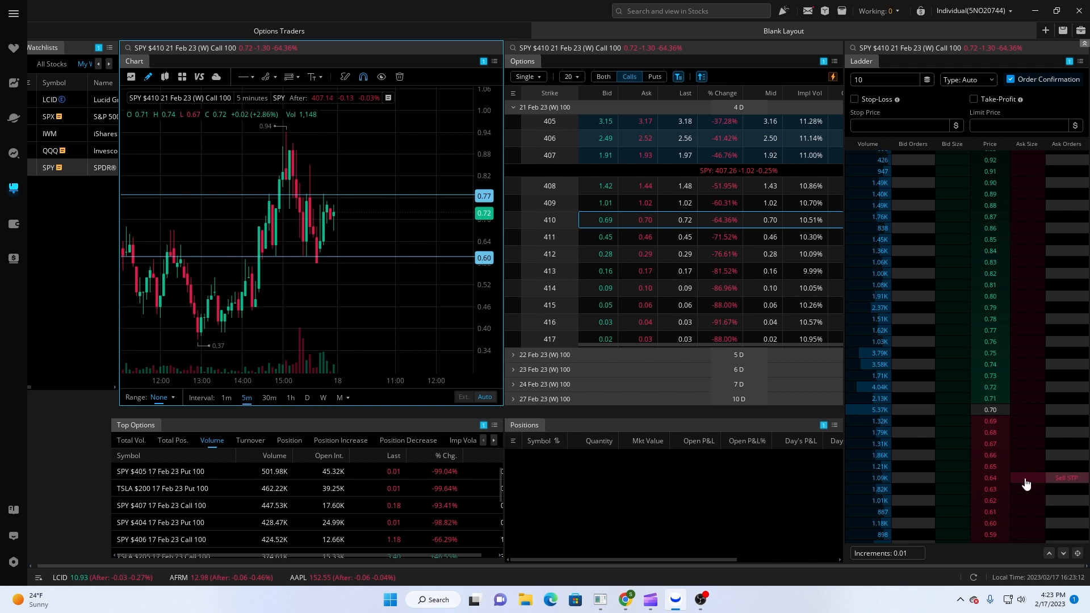
pyautogui.moveTo(976, 473)
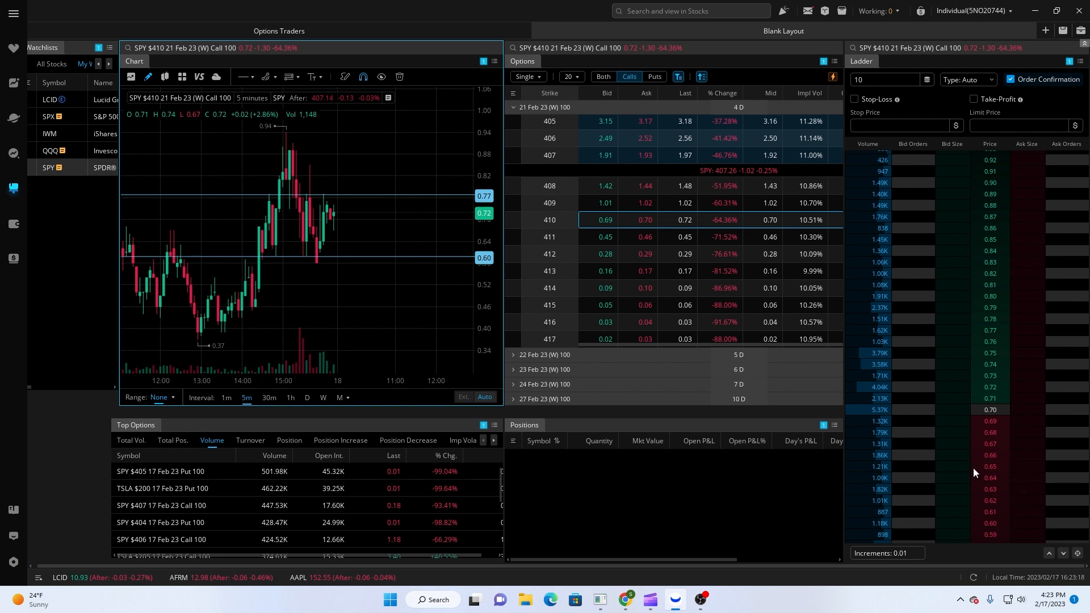